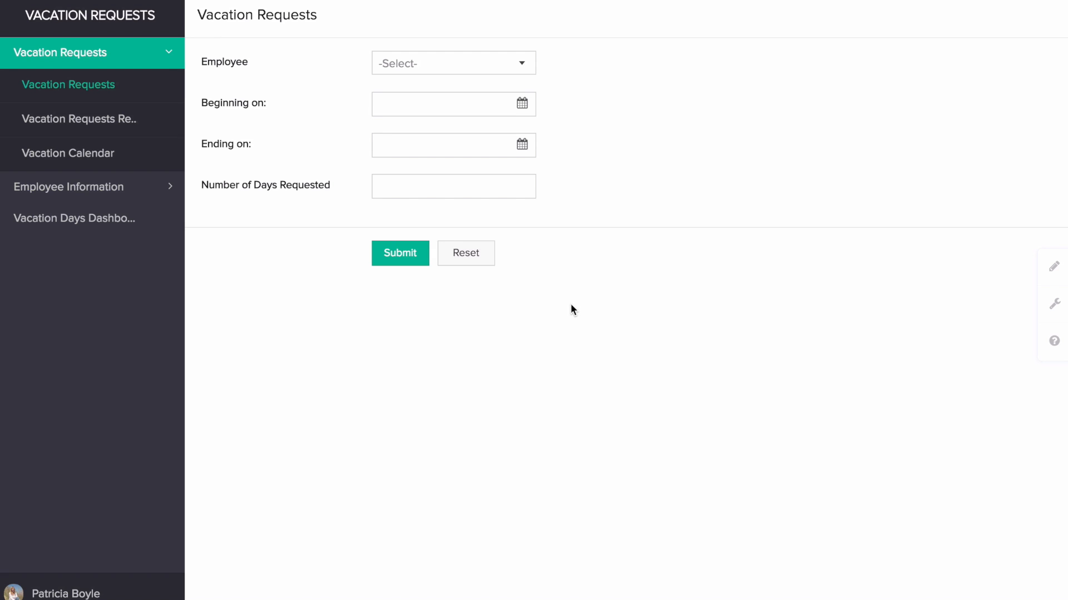
pyautogui.moveTo(594, 264)
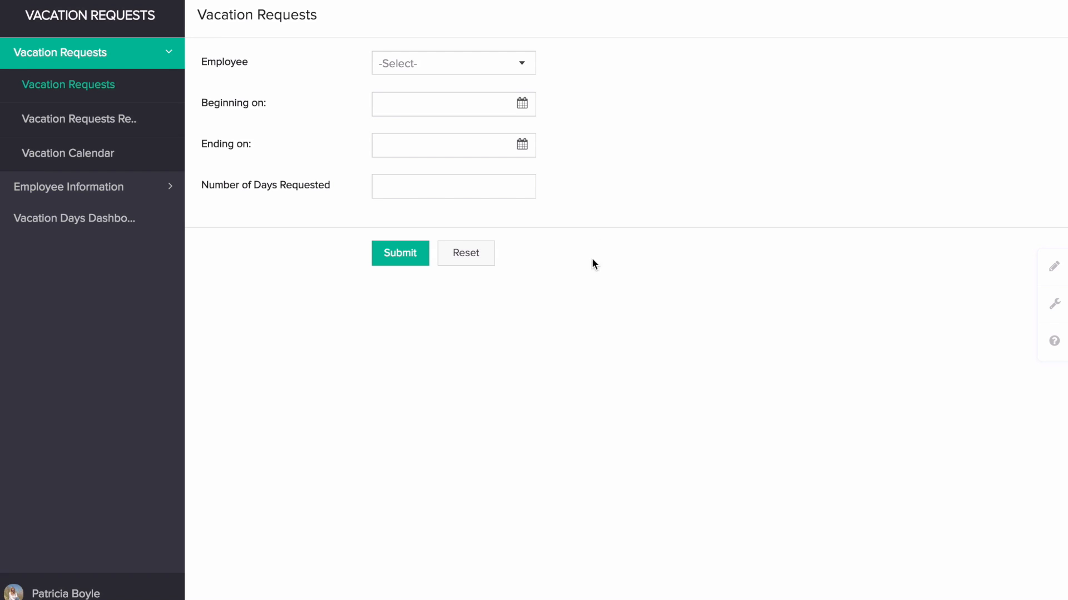
pyautogui.moveTo(604, 227)
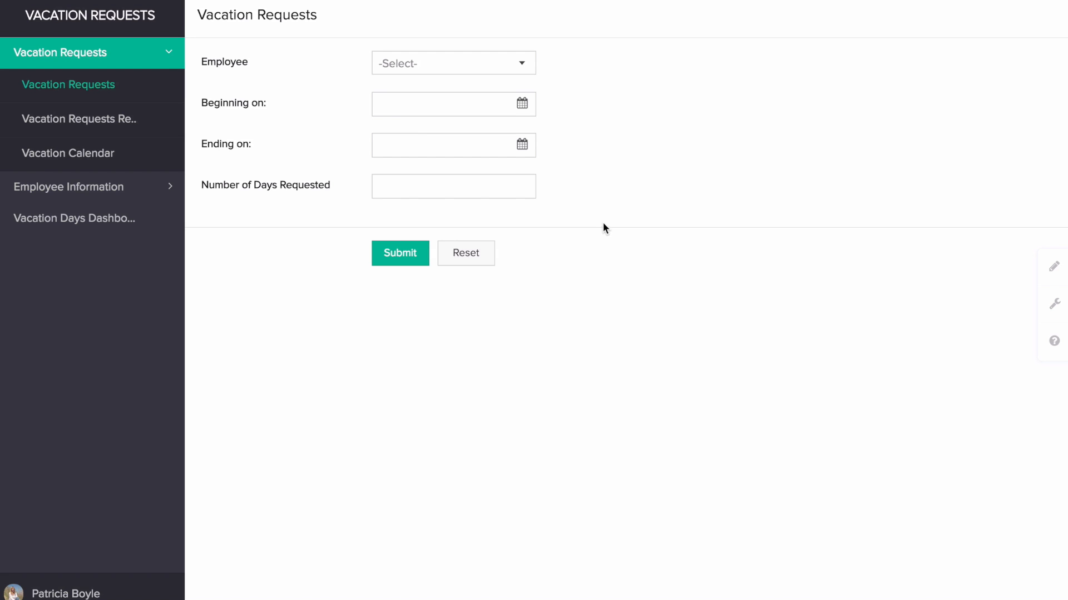
pyautogui.moveTo(601, 163)
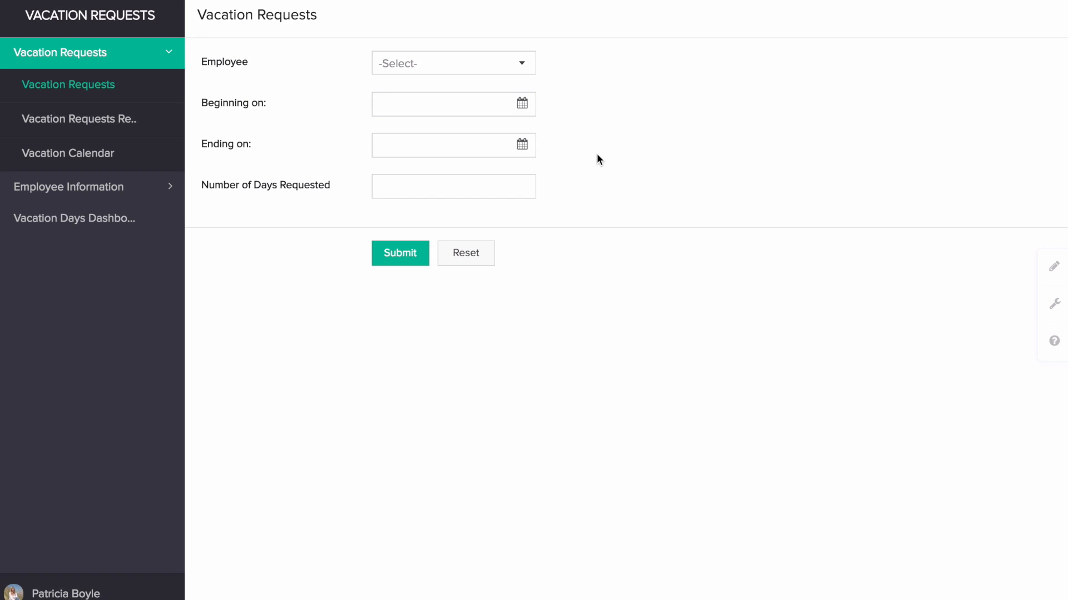
pyautogui.moveTo(783, 217)
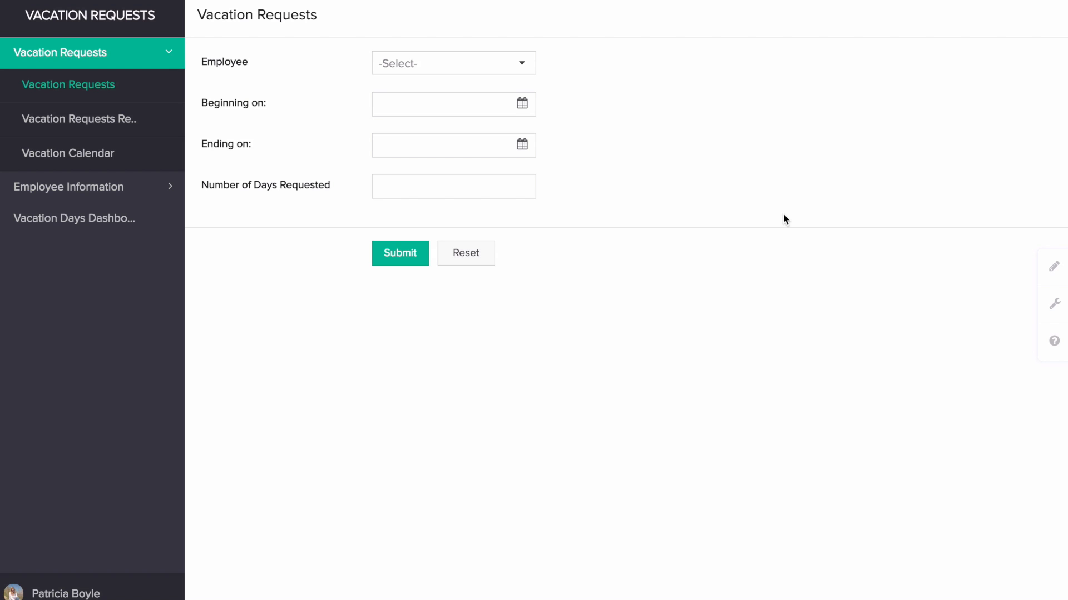
pyautogui.moveTo(1054, 266)
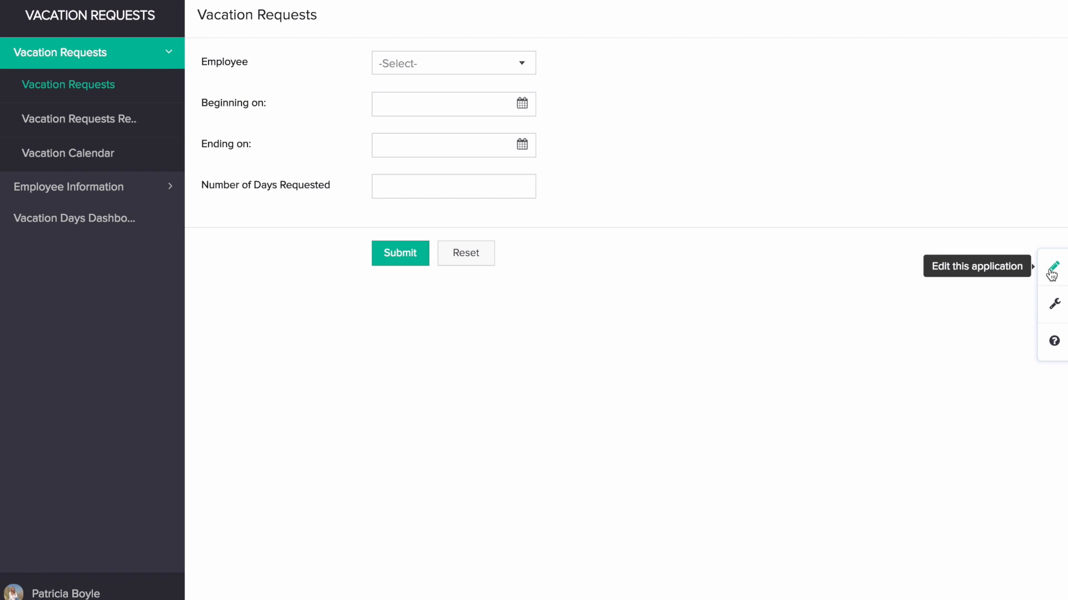
# Enter edit mode, reach the app dashboard and start sharing the Employee Information form
pyautogui.click(1052, 270)
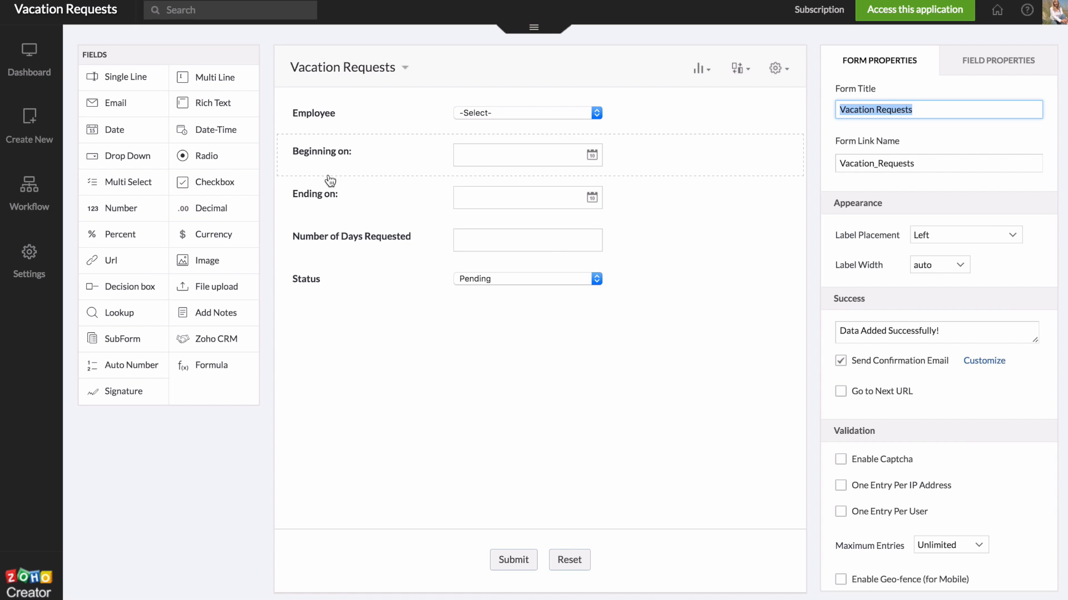
pyautogui.click(29, 53)
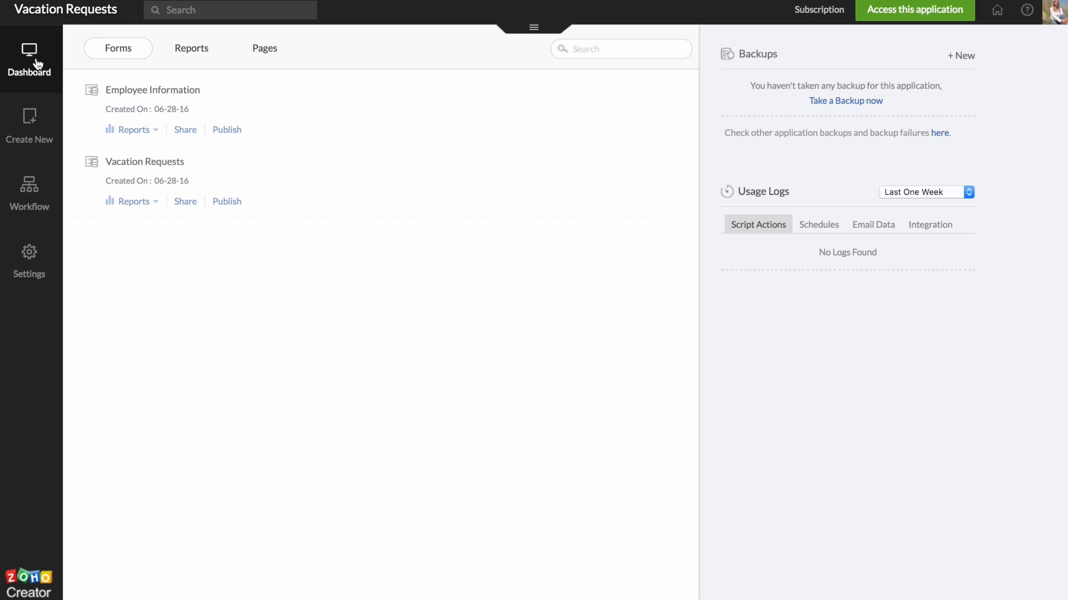
pyautogui.moveTo(148, 220)
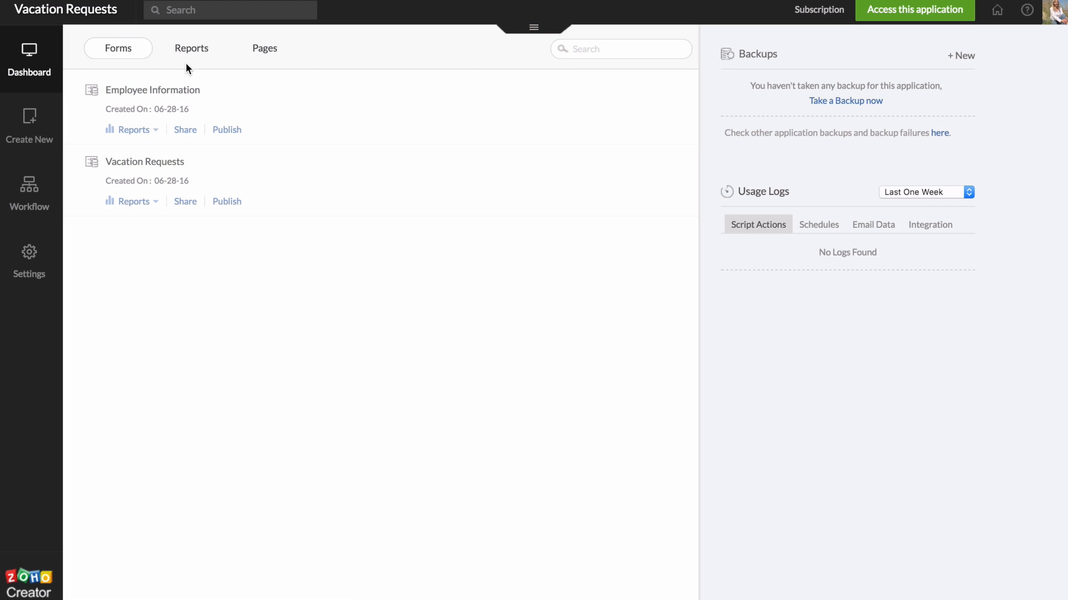
pyautogui.moveTo(78, 61)
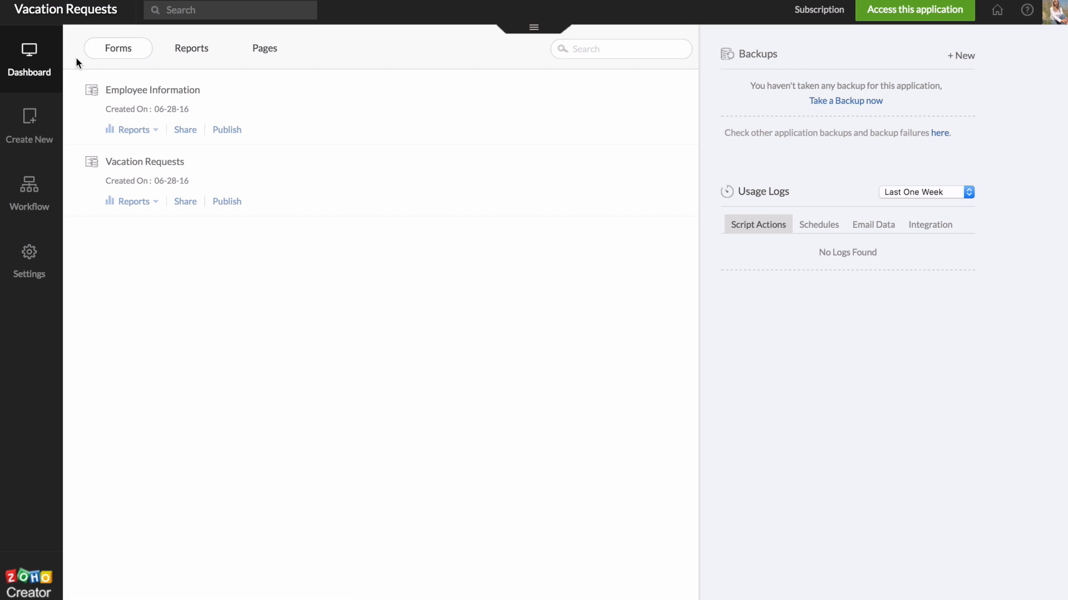
pyautogui.click(185, 129)
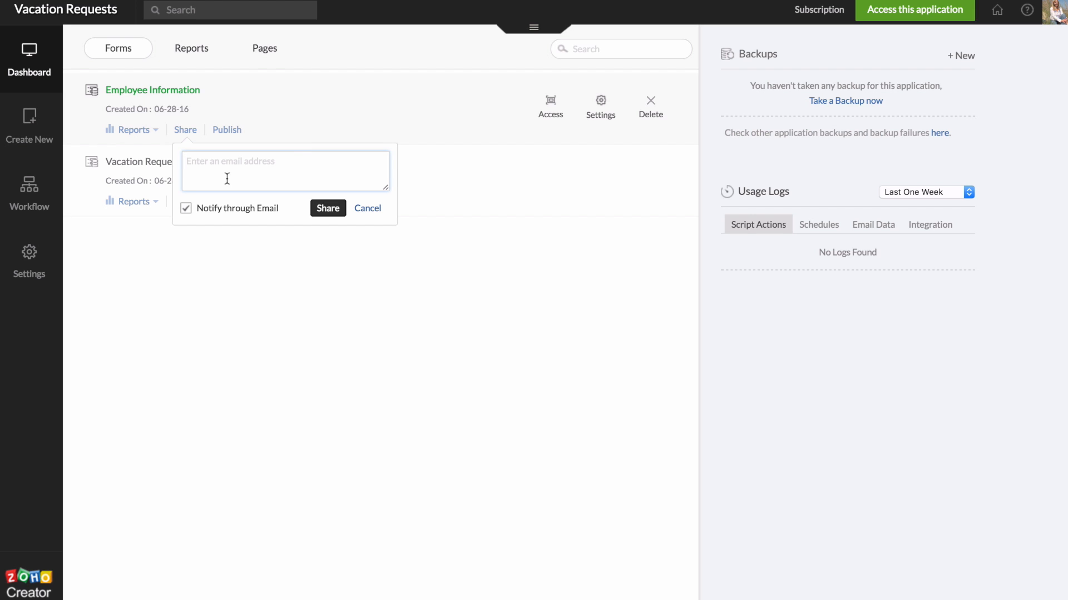
# Toggle Notify through Email in the share prompt, then cancel sharing Employee Information
pyautogui.click(187, 208)
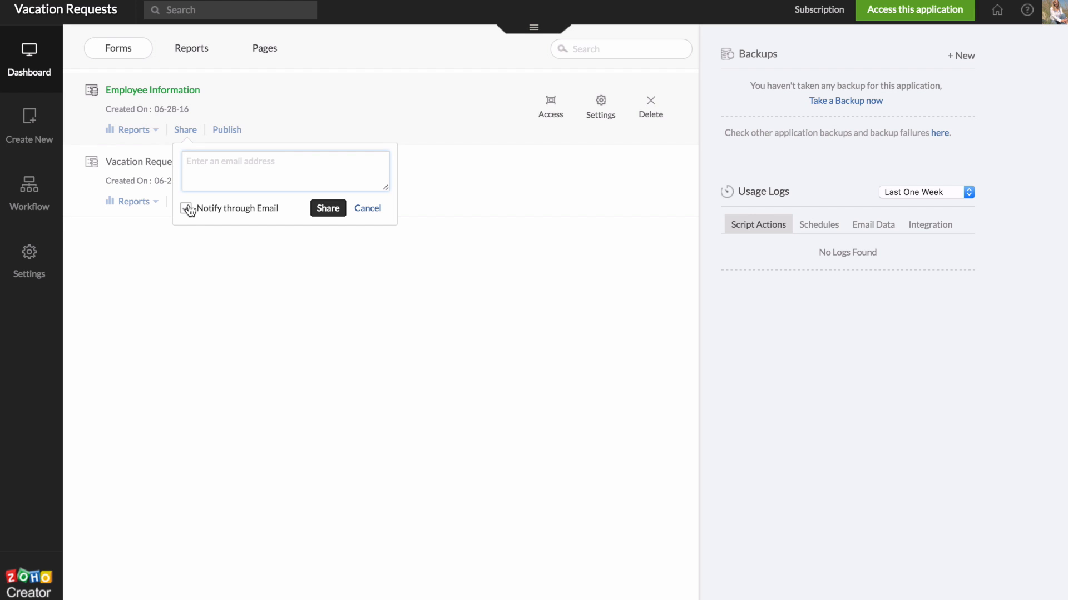
pyautogui.click(187, 209)
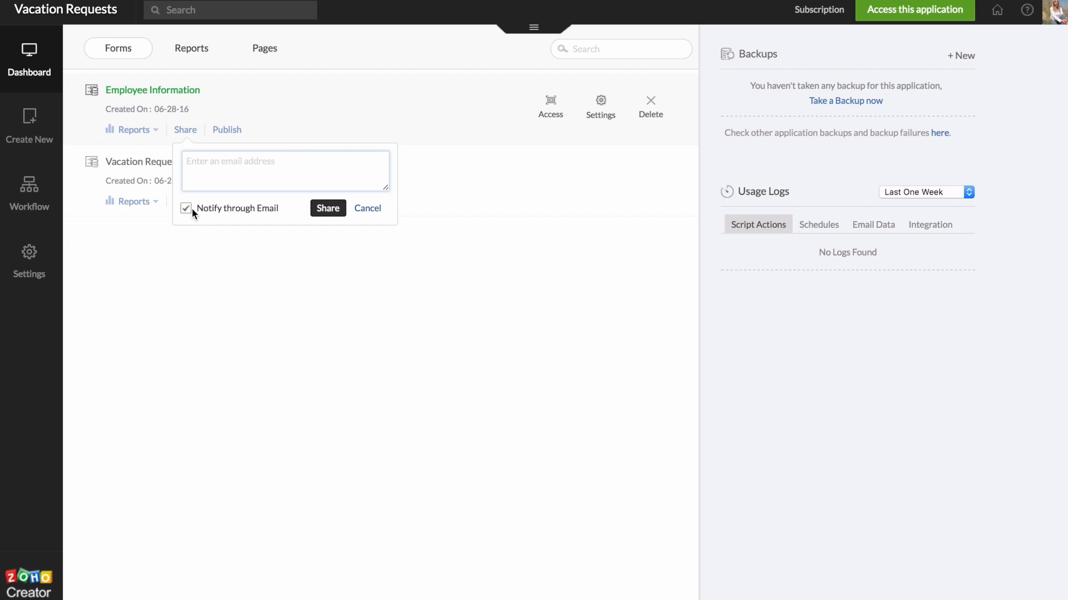
pyautogui.moveTo(373, 214)
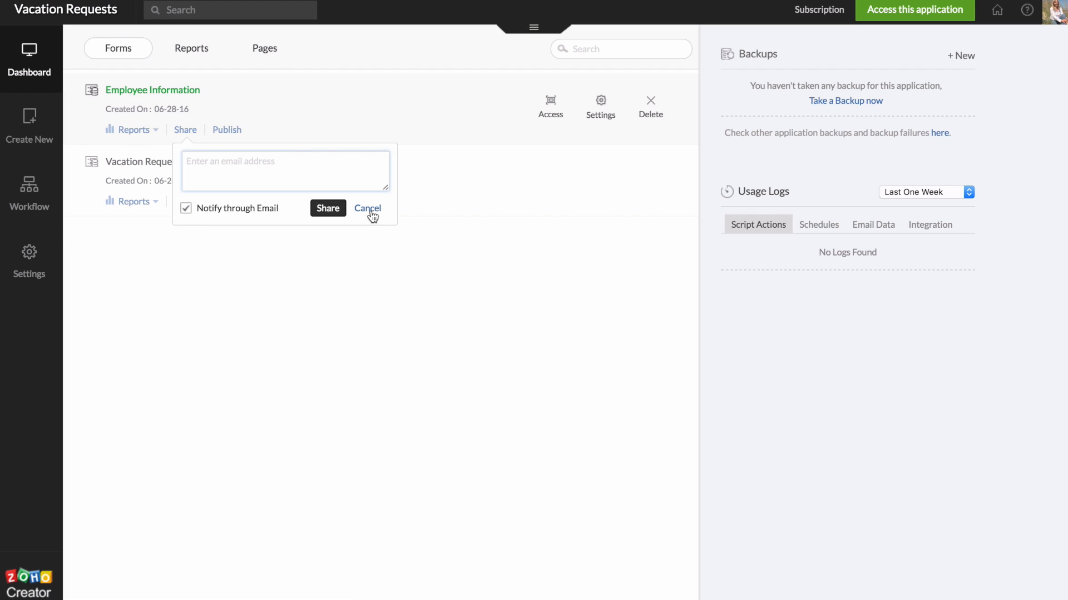
pyautogui.click(192, 47)
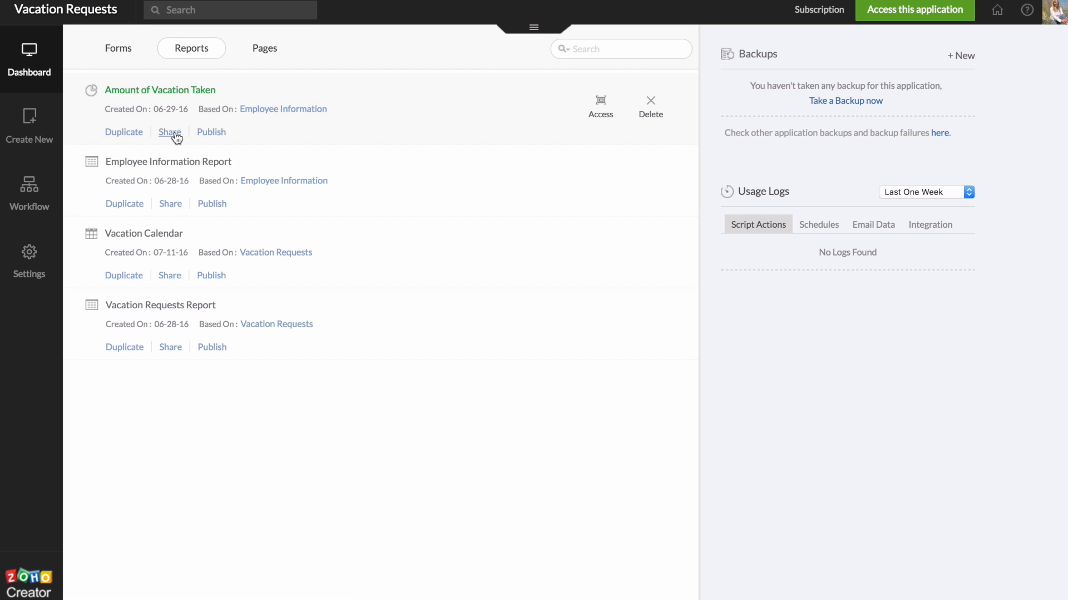
pyautogui.moveTo(171, 139)
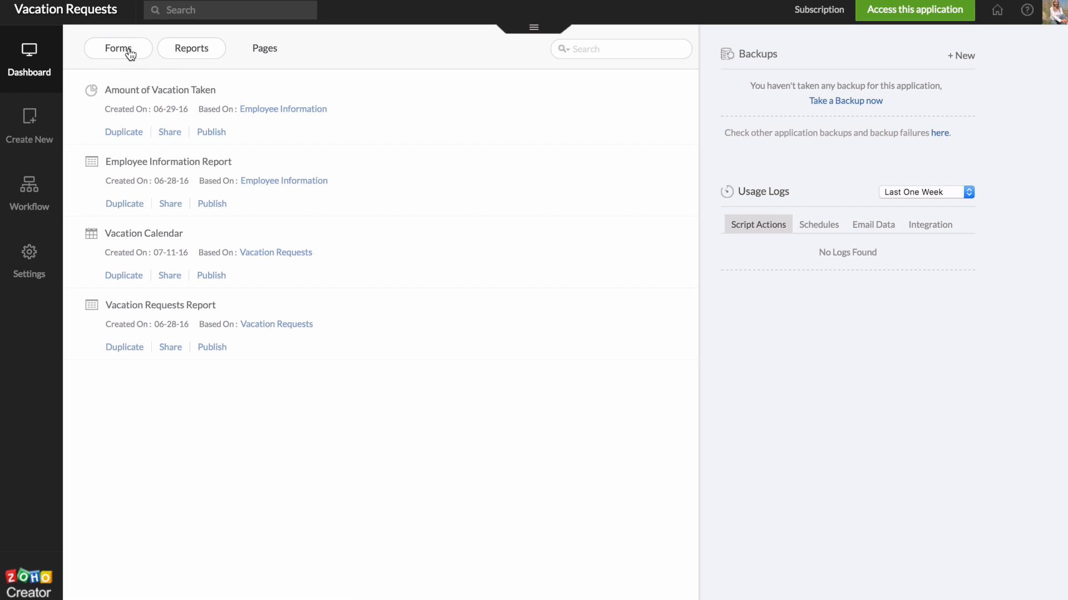
# Return to the Forms list and bring up the Publish settings for Vacation Requests
pyautogui.click(118, 47)
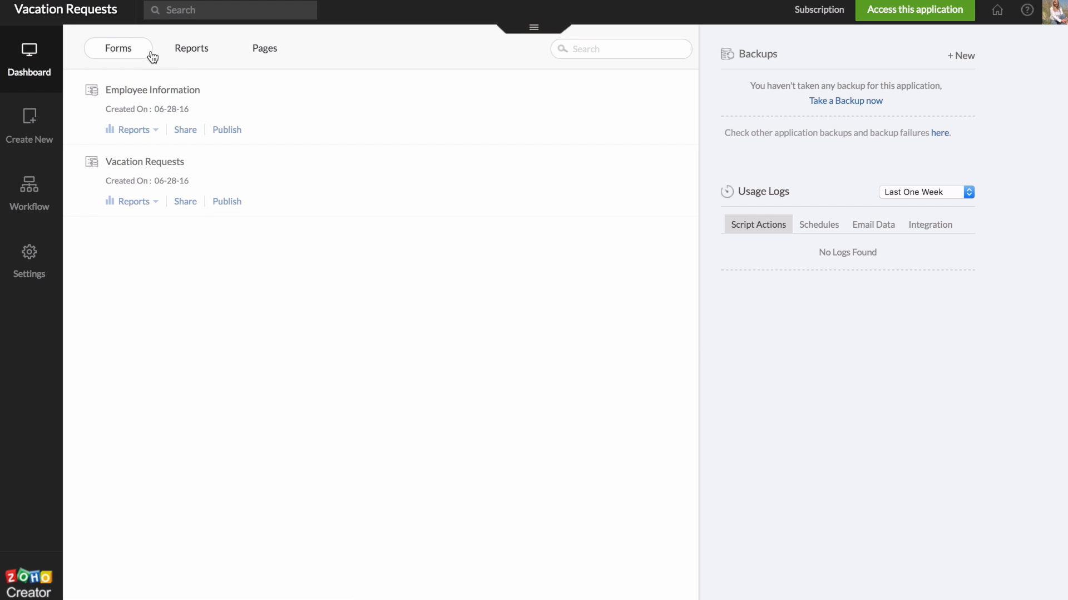
pyautogui.moveTo(225, 133)
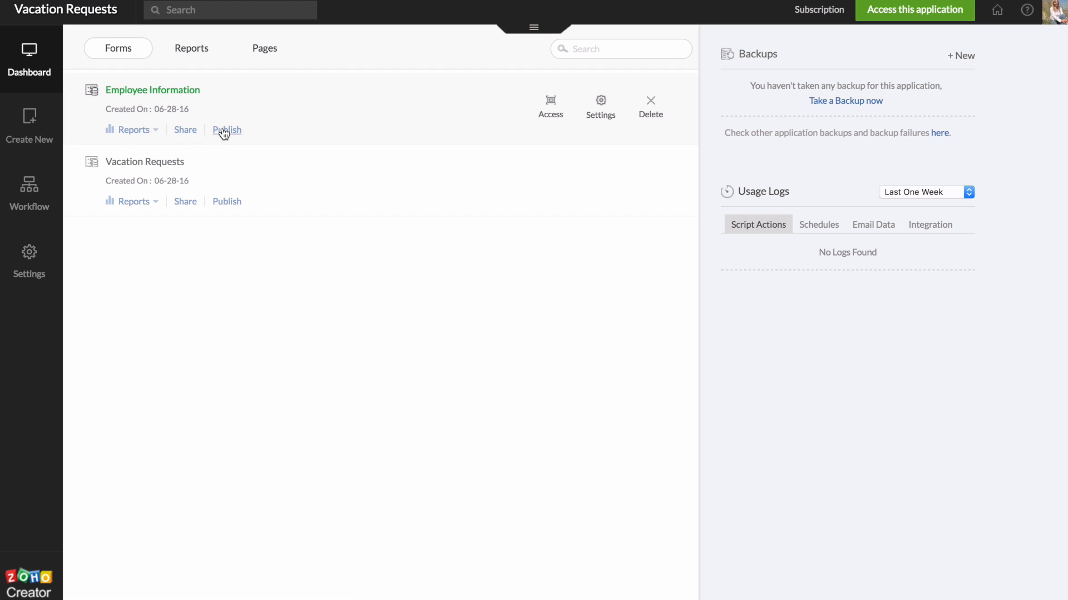
pyautogui.moveTo(237, 109)
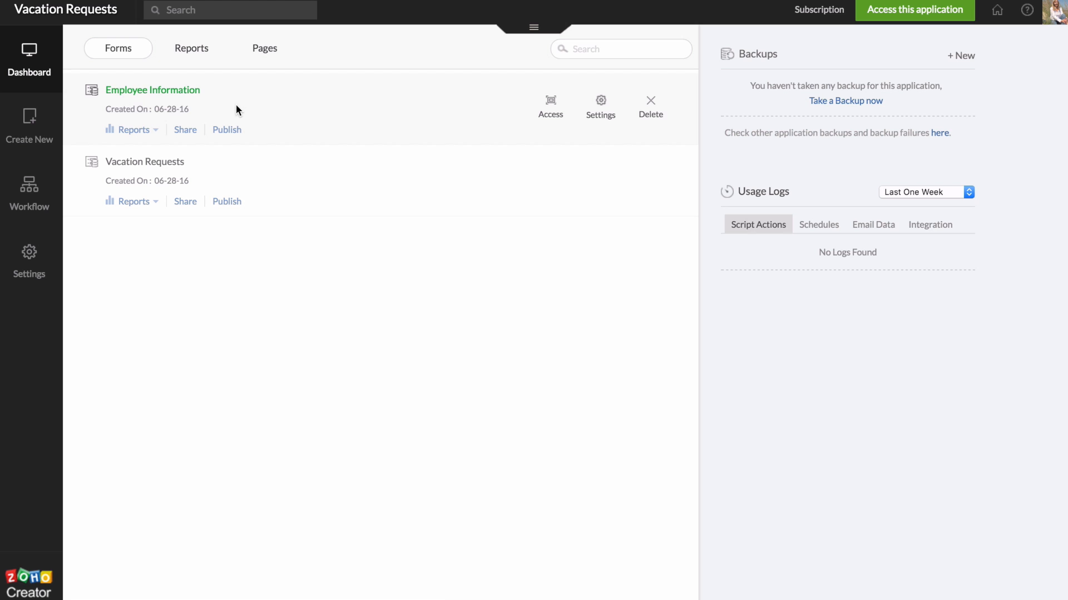
pyautogui.moveTo(227, 205)
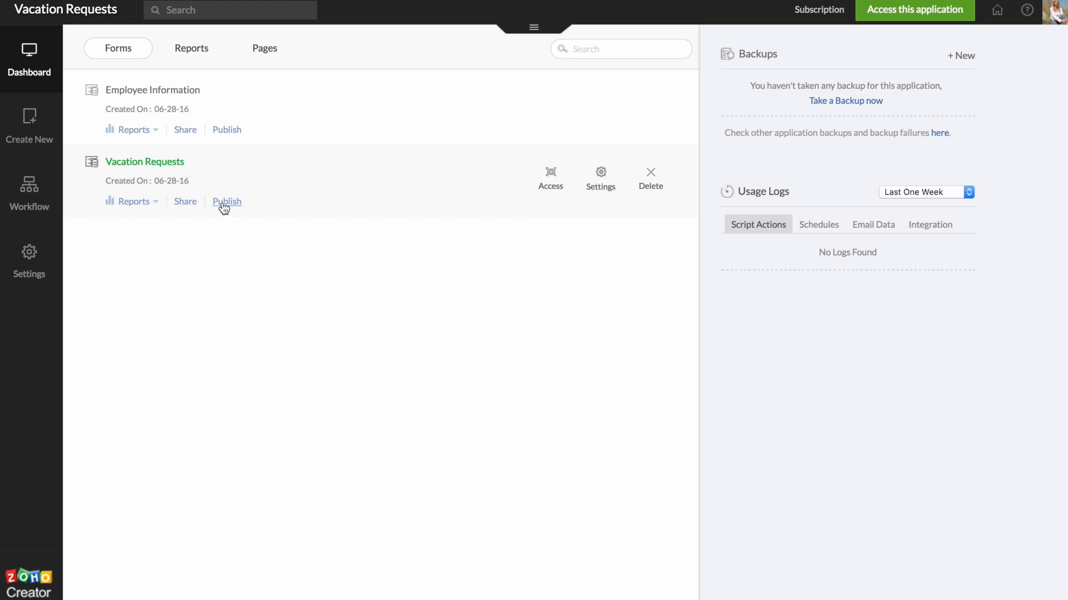
pyautogui.click(227, 201)
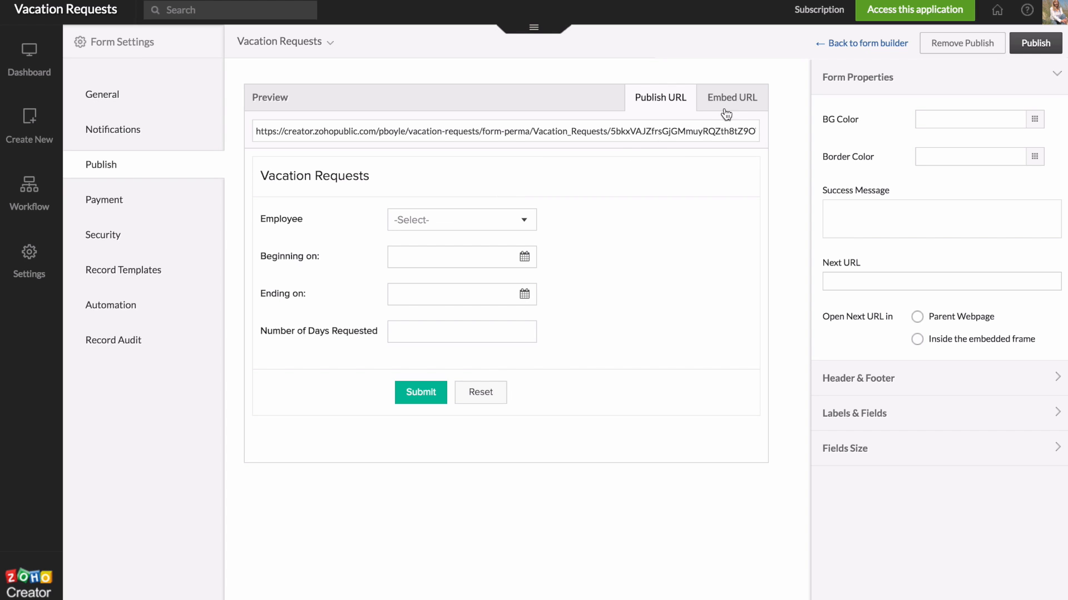
# Show the Embed URL iframe snippet for placing the Vacation Requests form on a webpage
pyautogui.click(732, 98)
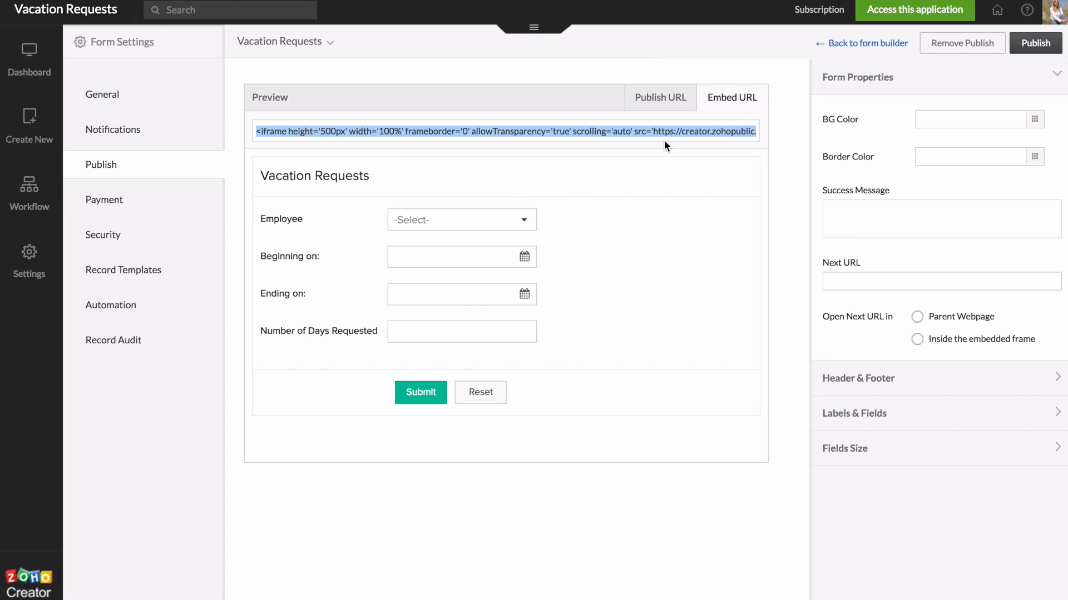
pyautogui.moveTo(656, 142)
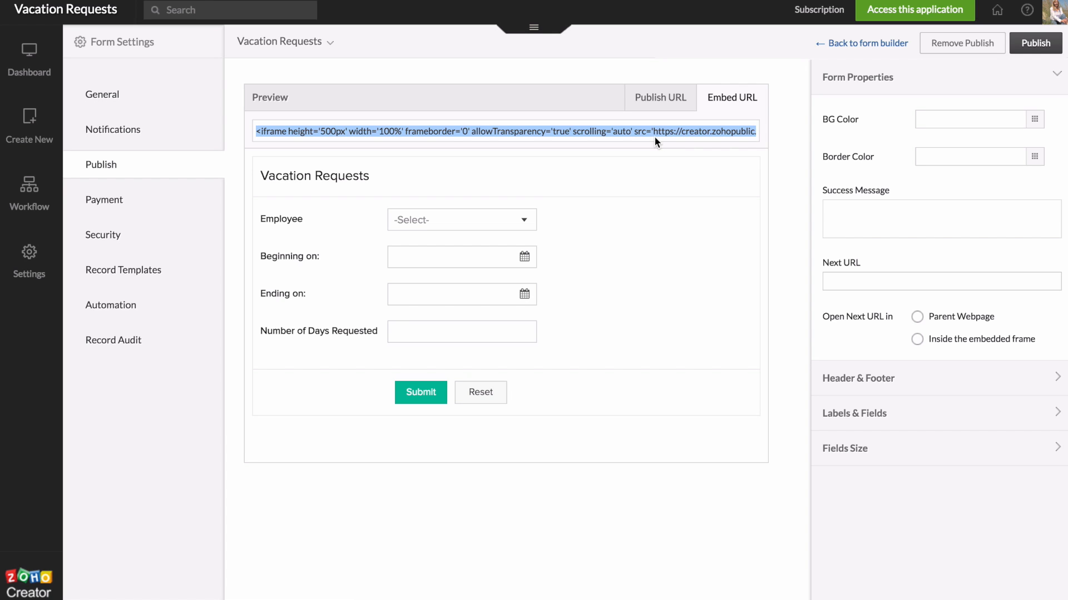
pyautogui.moveTo(656, 131)
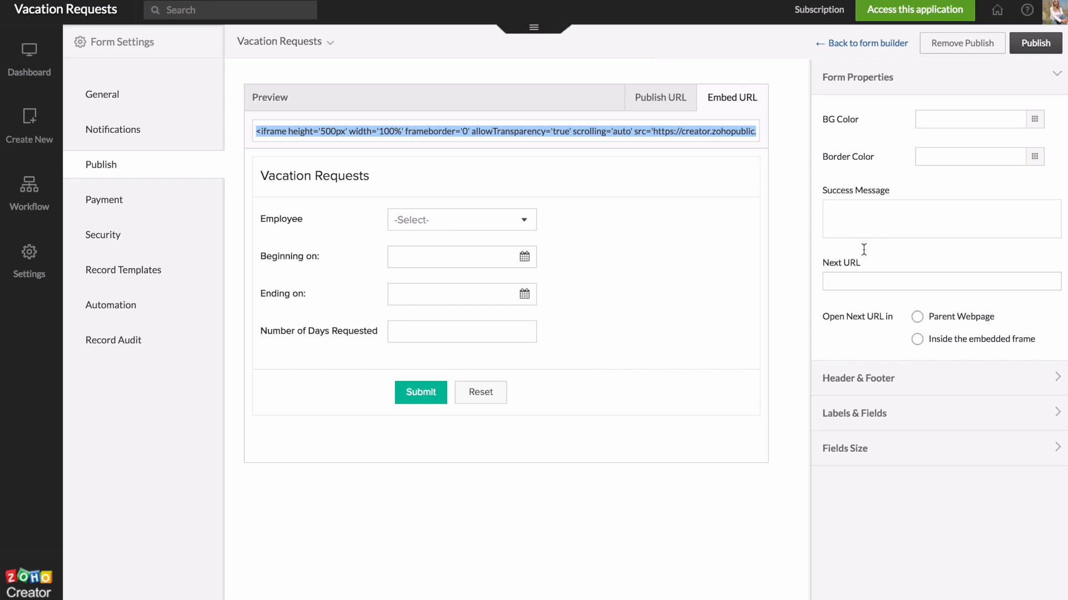
pyautogui.moveTo(892, 225)
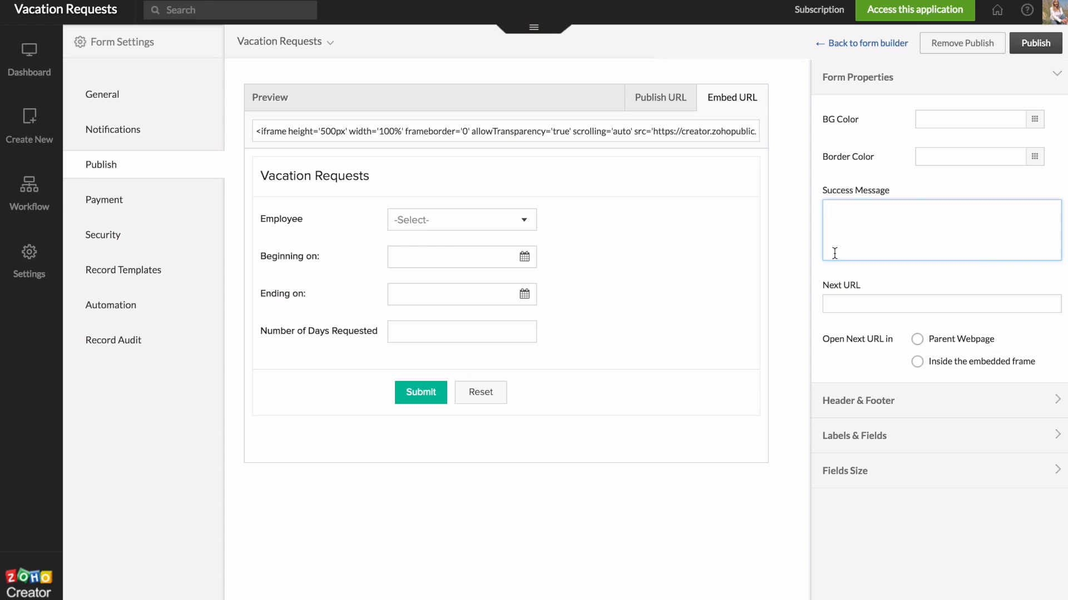
pyautogui.moveTo(1048, 55)
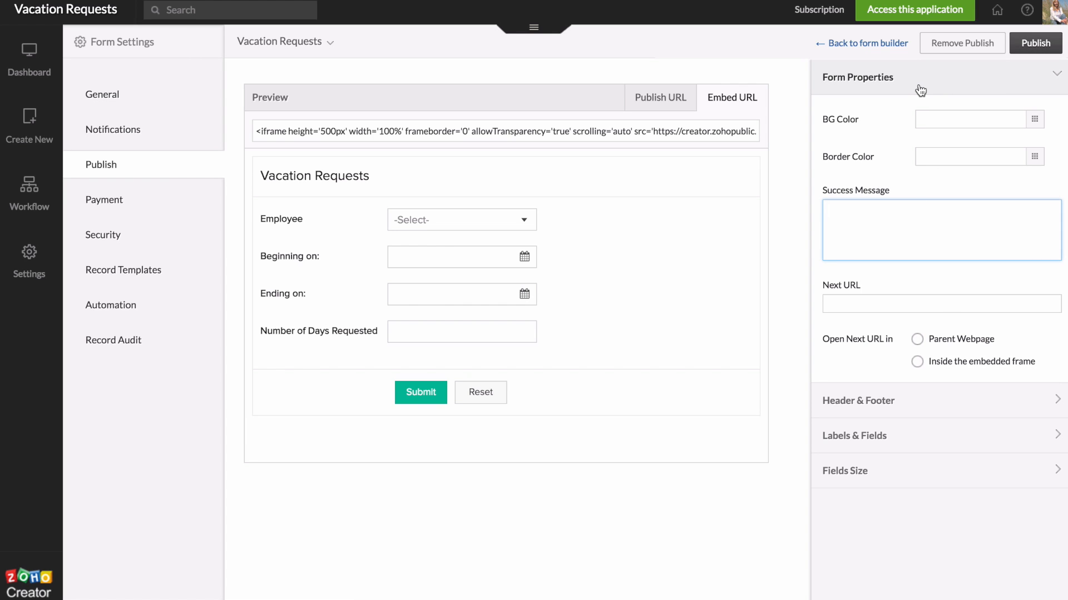
pyautogui.moveTo(819, 91)
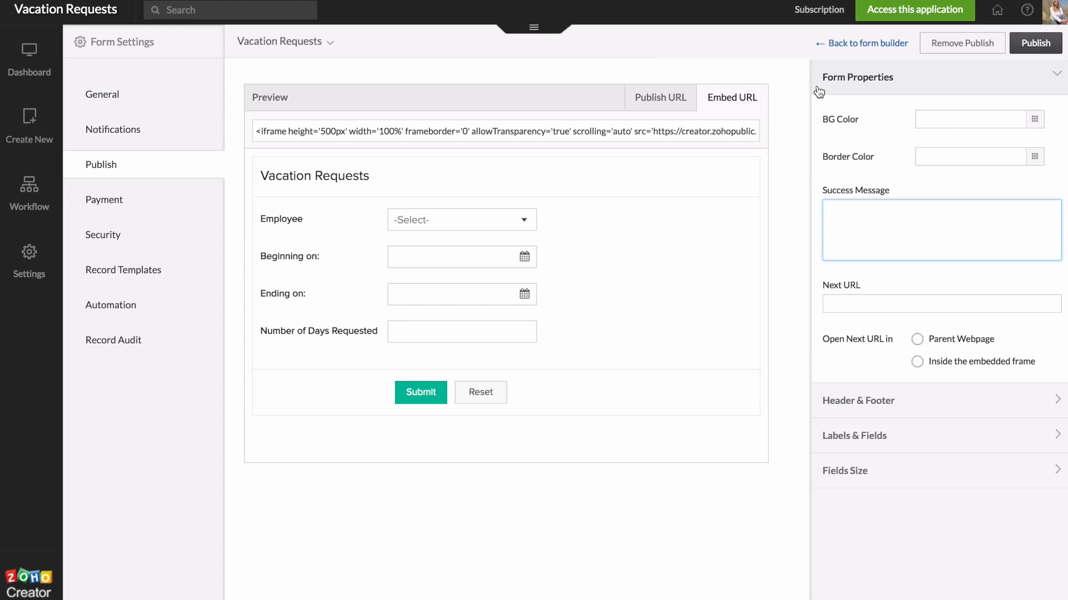
pyautogui.moveTo(616, 340)
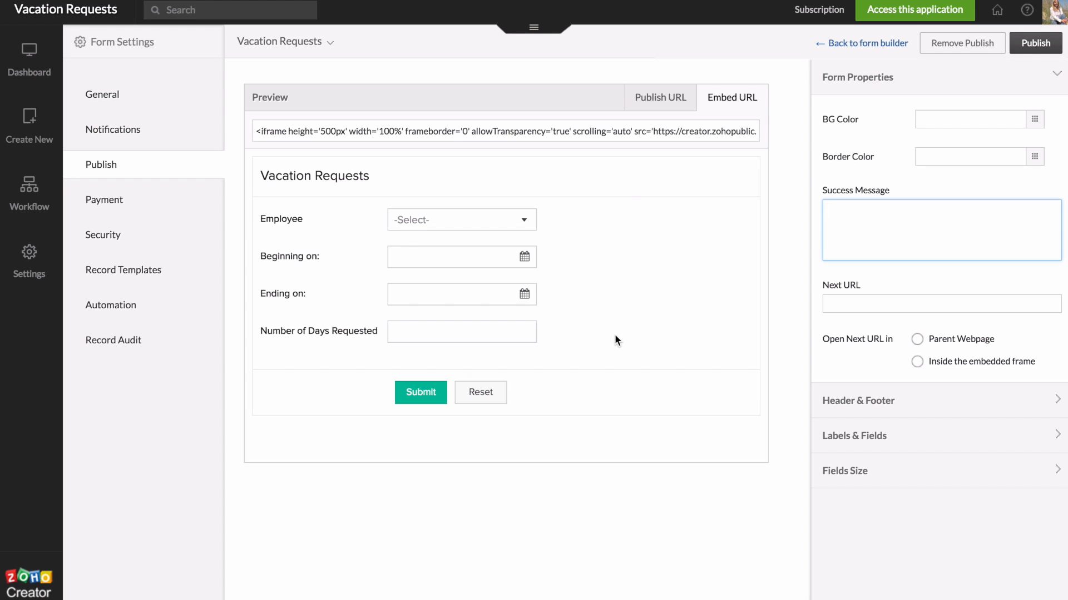
pyautogui.moveTo(563, 322)
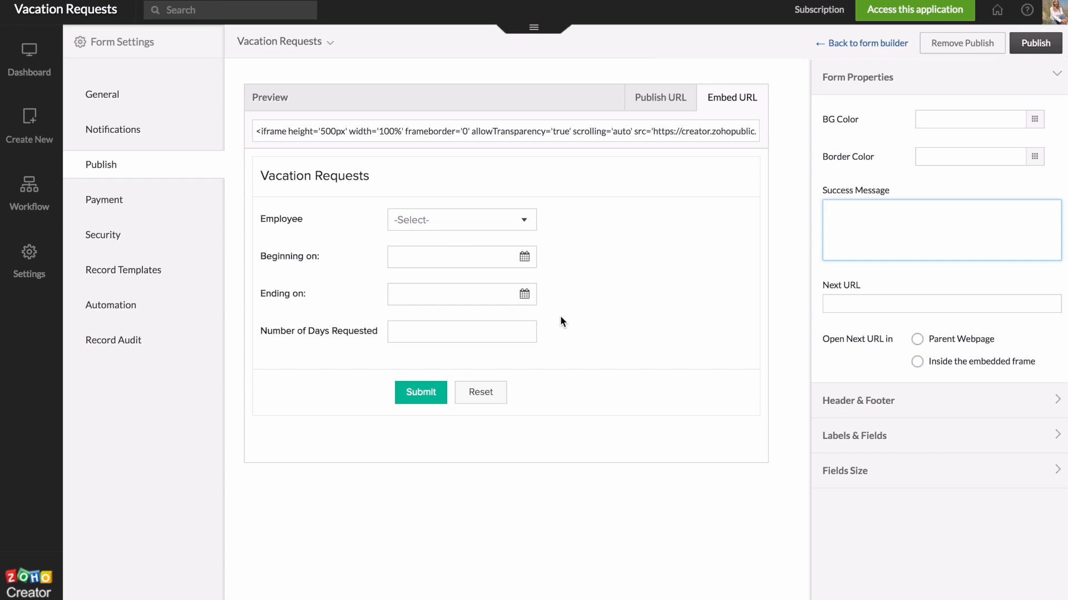
pyautogui.moveTo(496, 284)
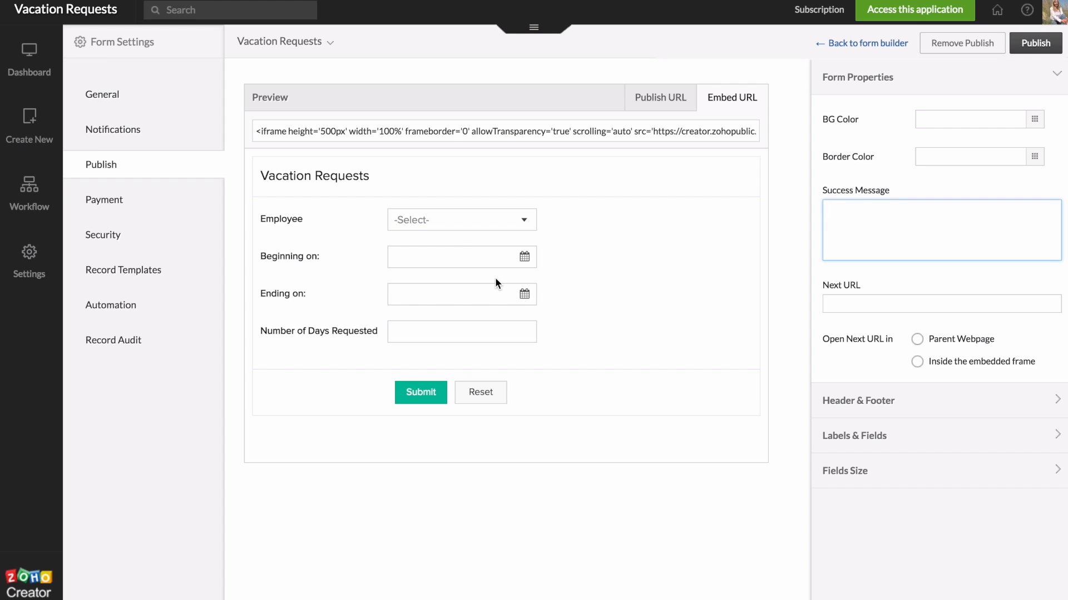
pyautogui.moveTo(283, 291)
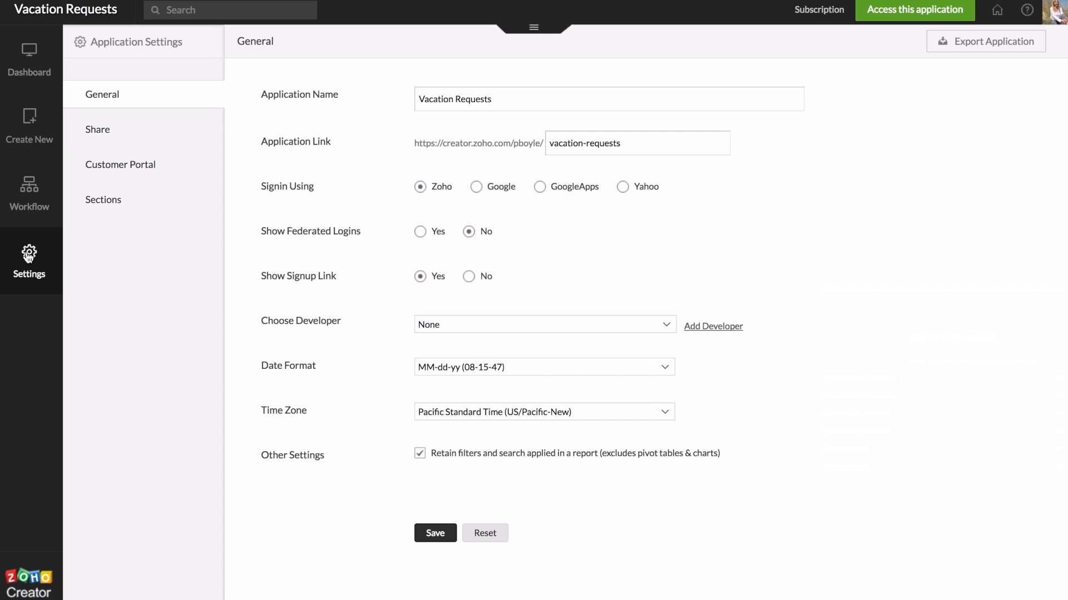
pyautogui.moveTo(110, 140)
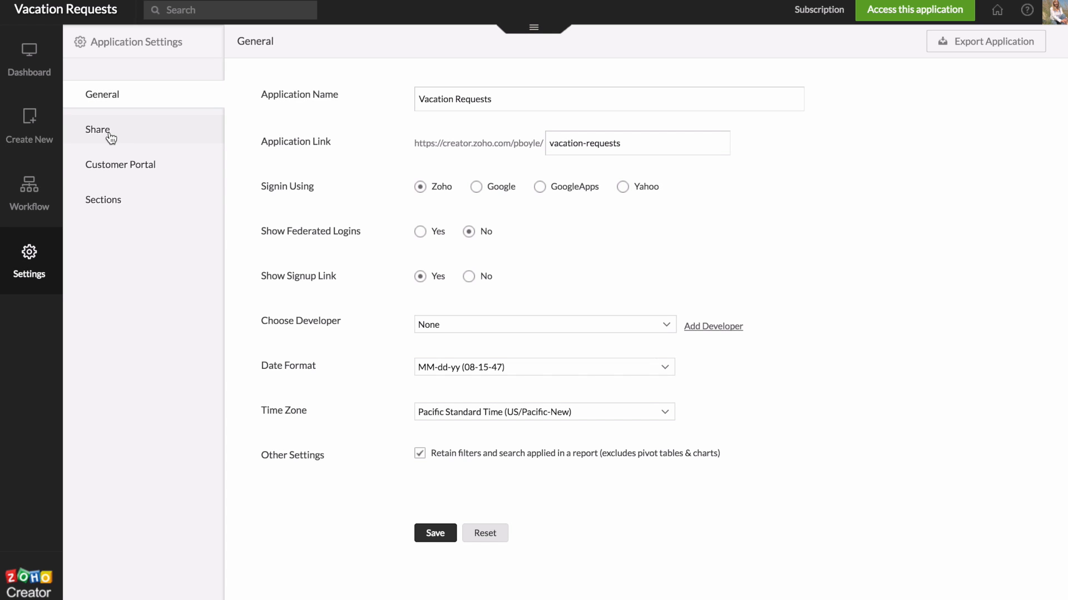
# On Settings > Share, try the select-all and Vacation Requests section checkboxes, leaving none selected
pyautogui.click(98, 129)
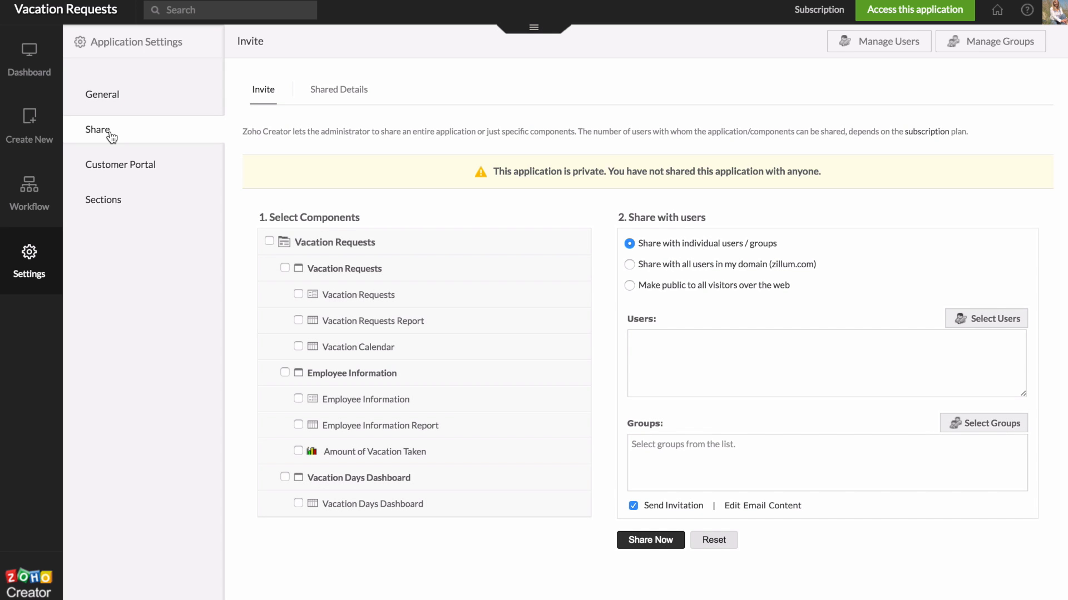
pyautogui.moveTo(307, 142)
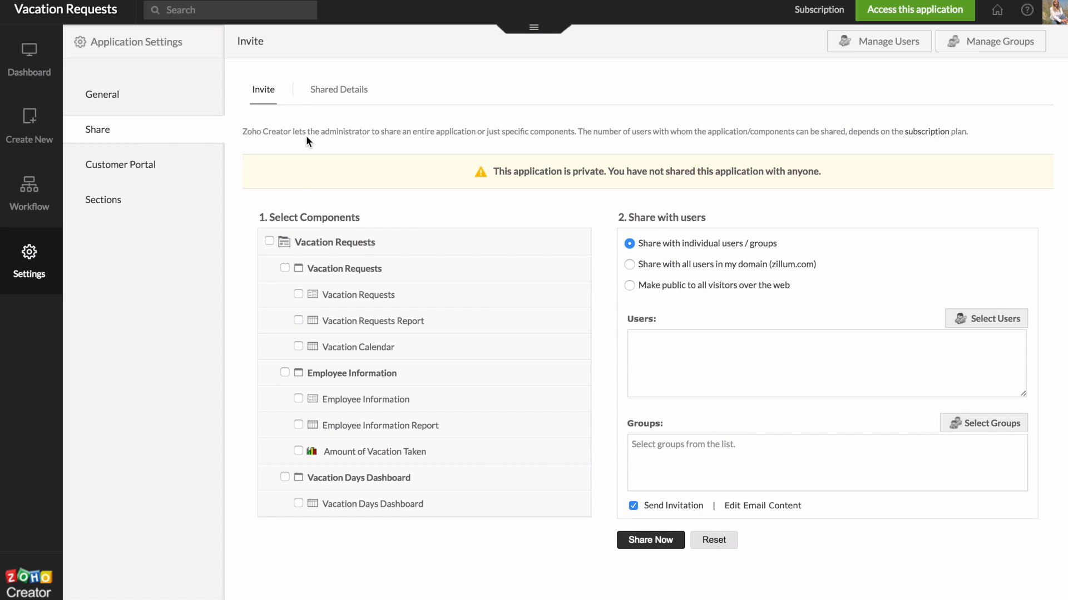
pyautogui.moveTo(279, 209)
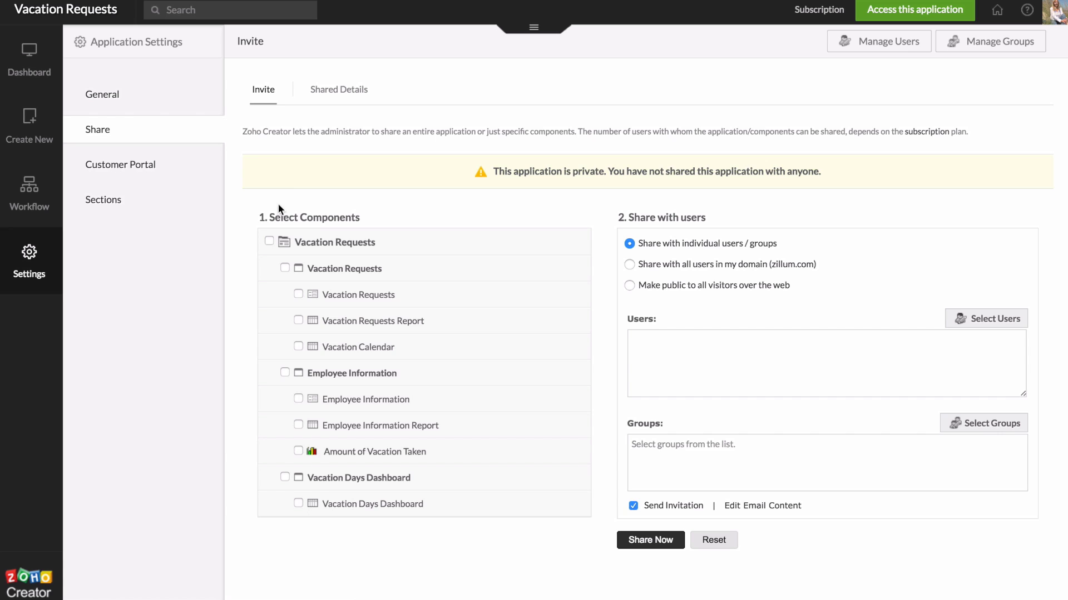
pyautogui.moveTo(254, 251)
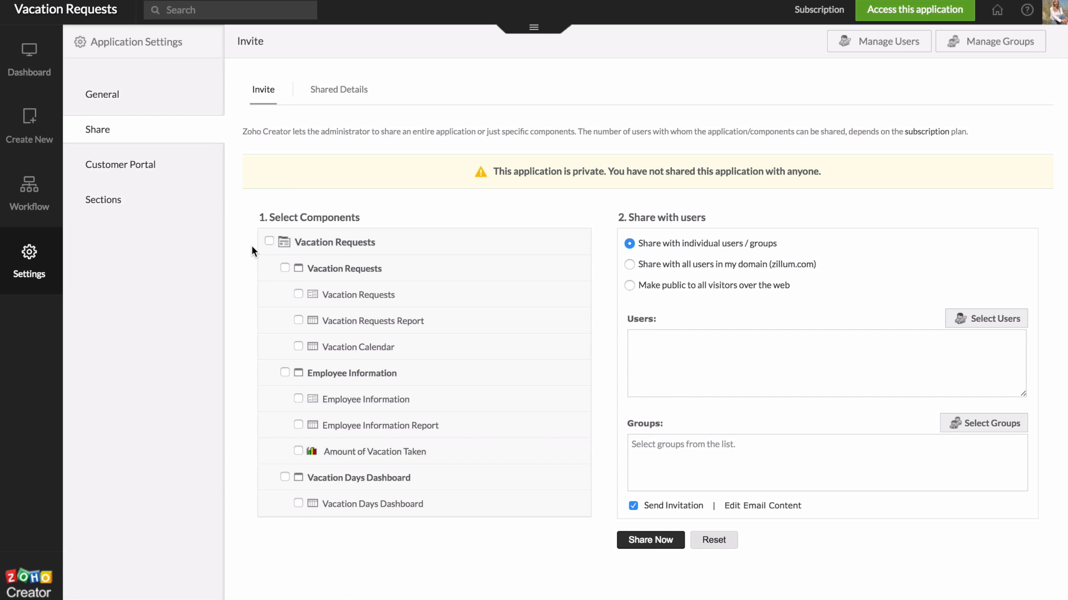
pyautogui.moveTo(270, 244)
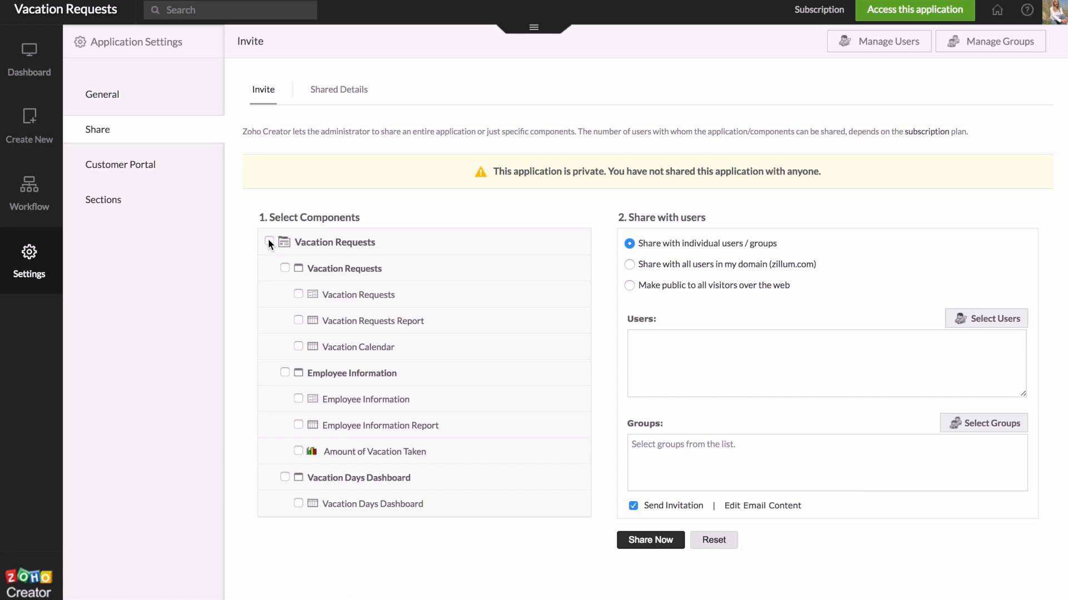
pyautogui.click(269, 240)
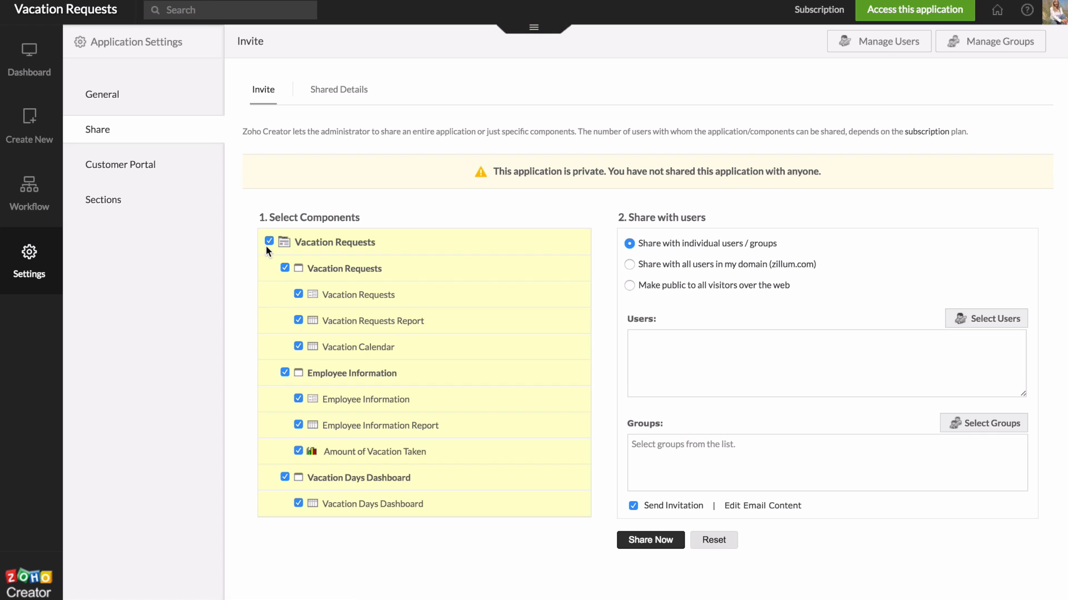
pyautogui.moveTo(272, 256)
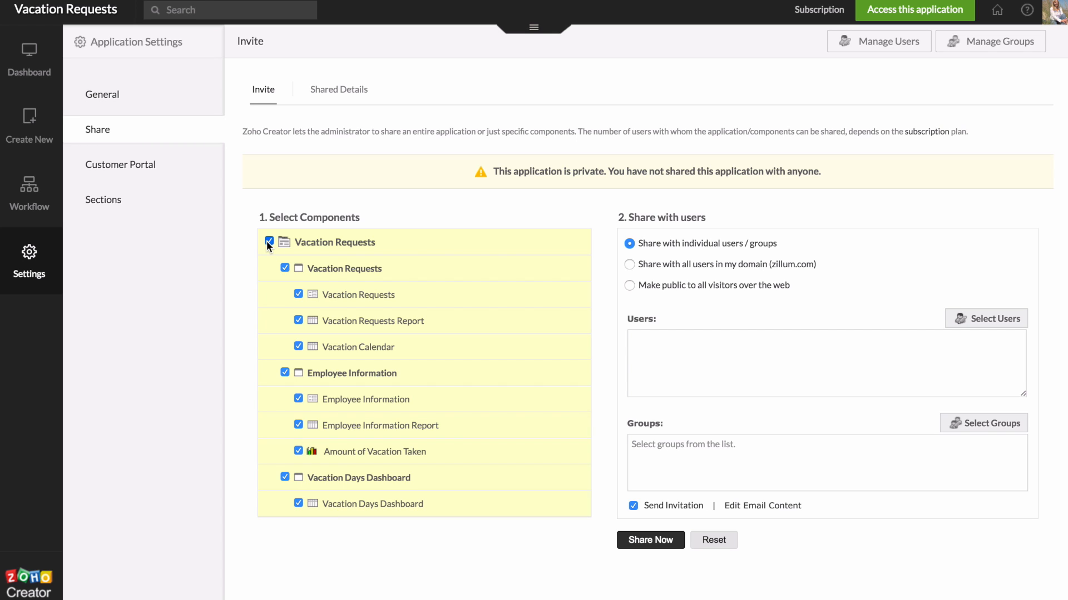
pyautogui.click(268, 242)
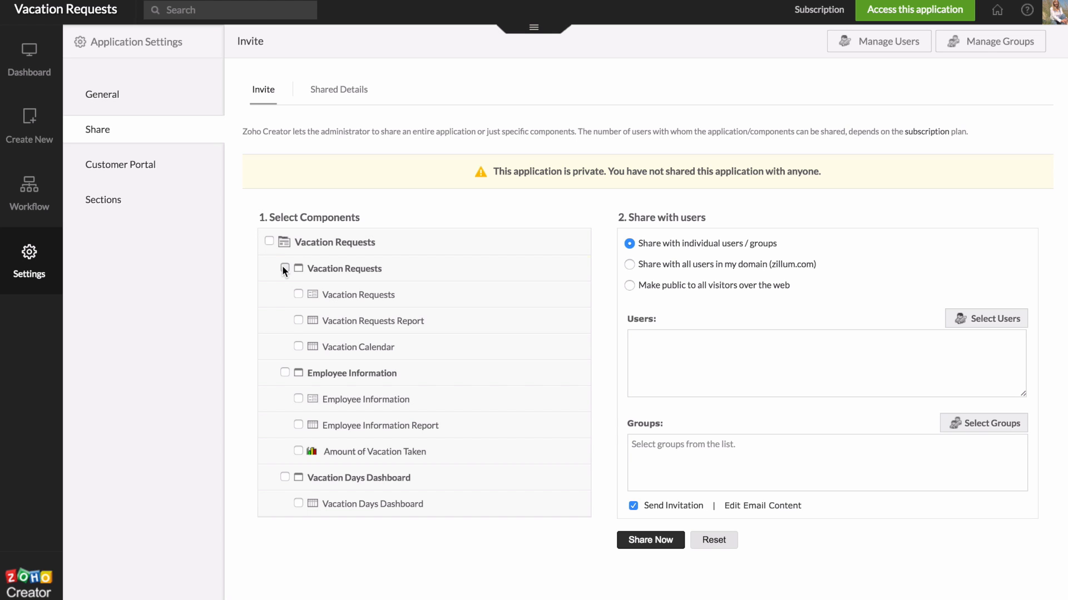
pyautogui.click(285, 268)
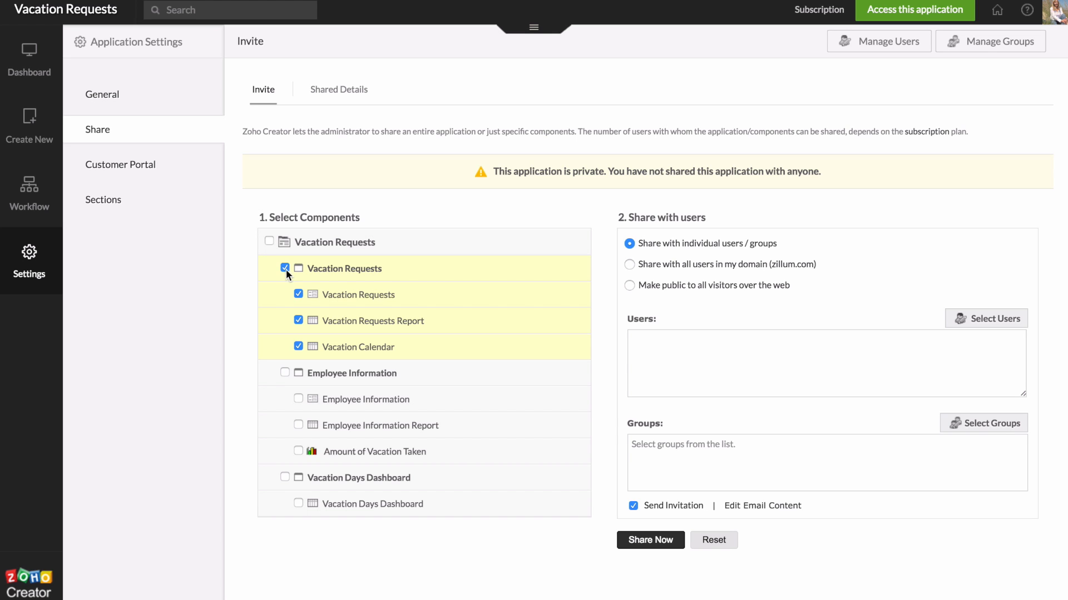
pyautogui.moveTo(278, 281)
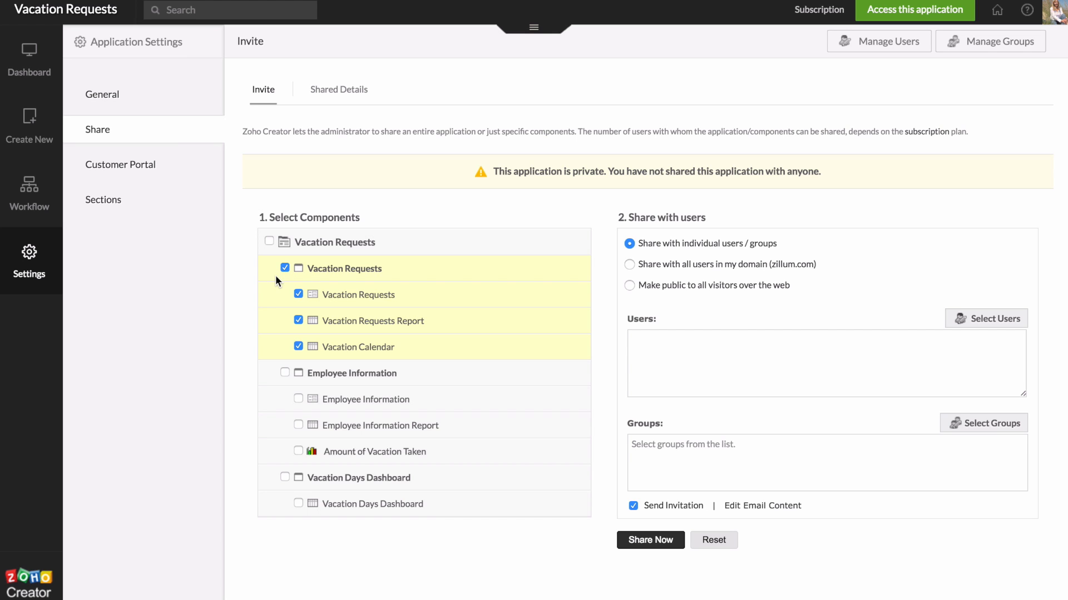
pyautogui.click(284, 268)
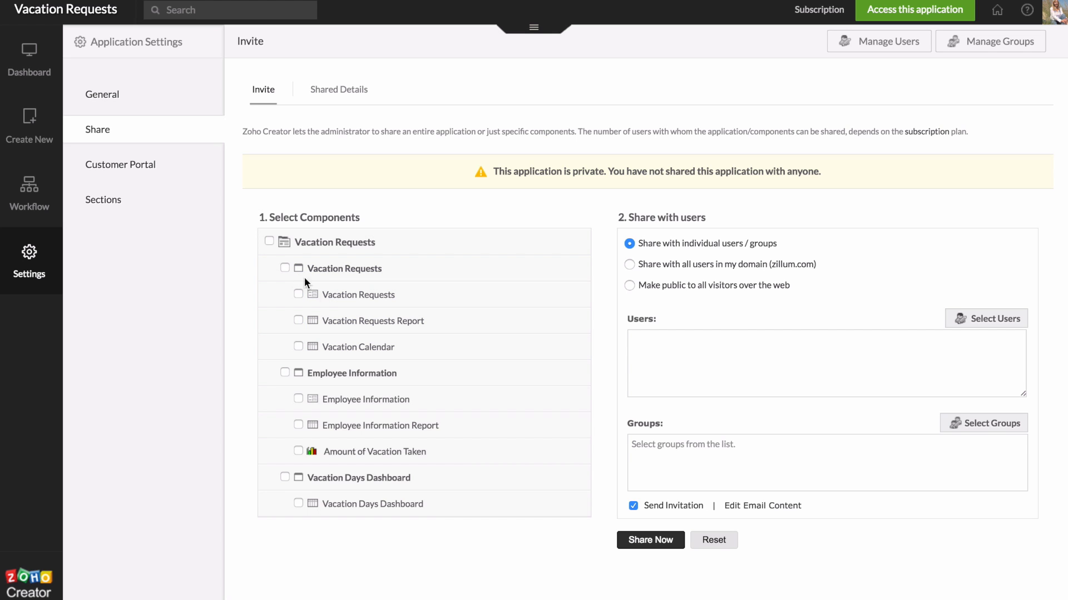
pyautogui.moveTo(305, 324)
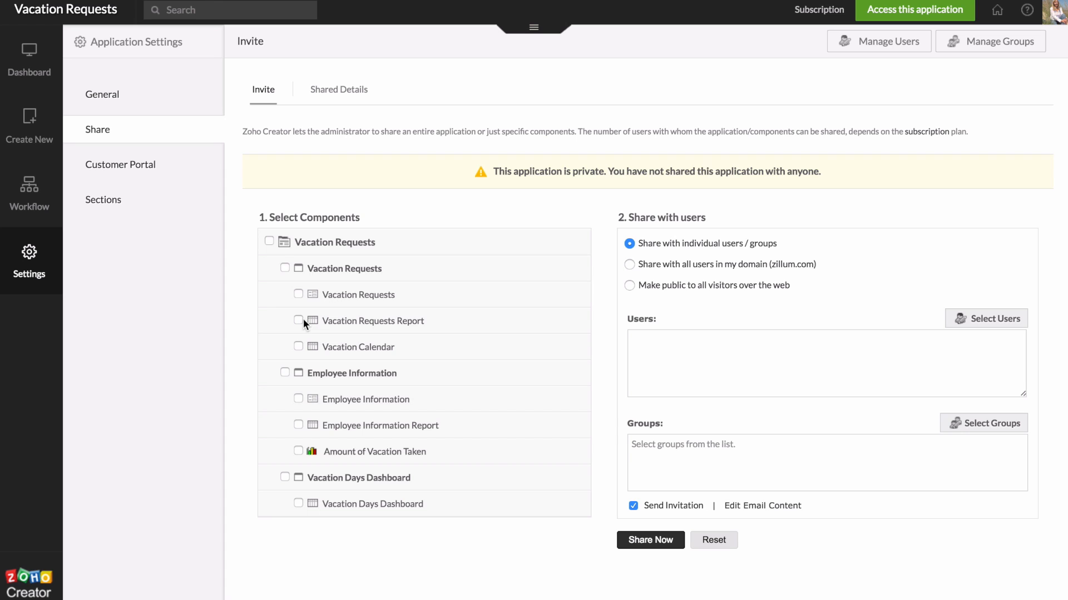
pyautogui.moveTo(302, 304)
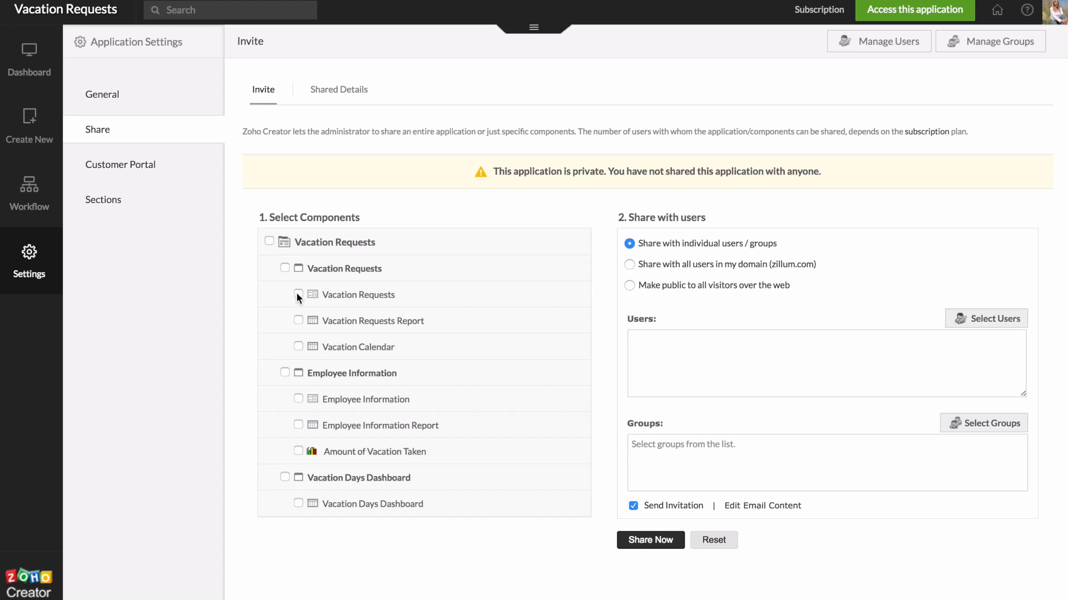
pyautogui.click(299, 295)
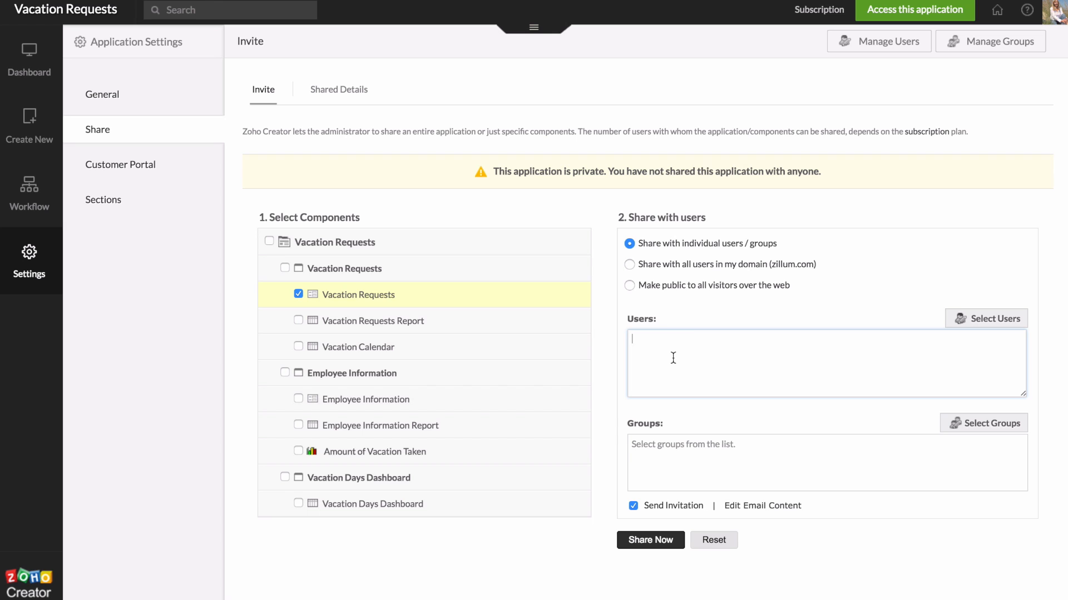
pyautogui.moveTo(663, 409)
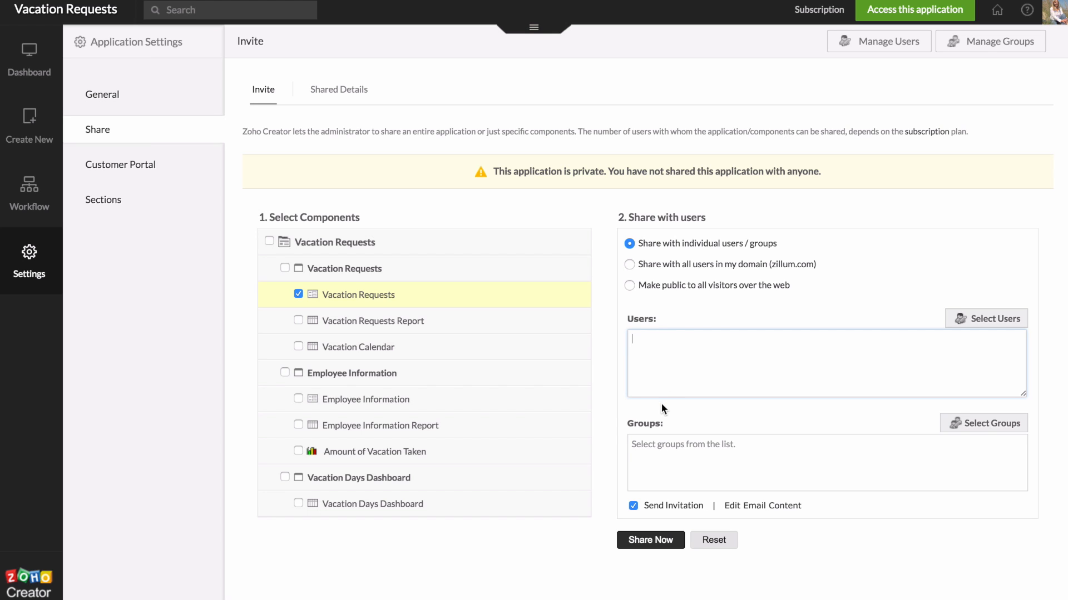
pyautogui.moveTo(710, 461)
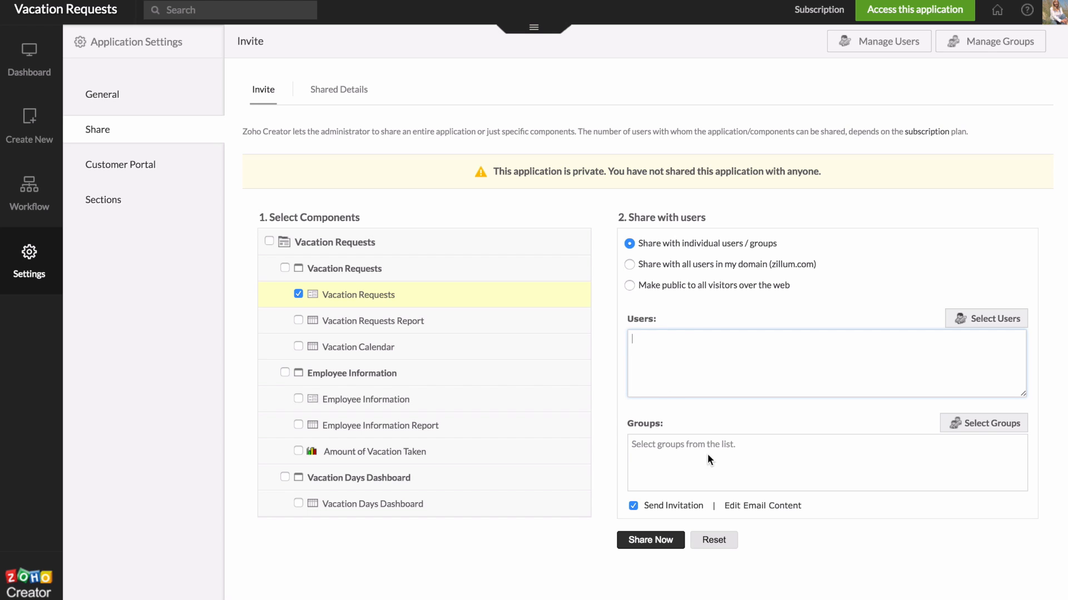
pyautogui.moveTo(720, 447)
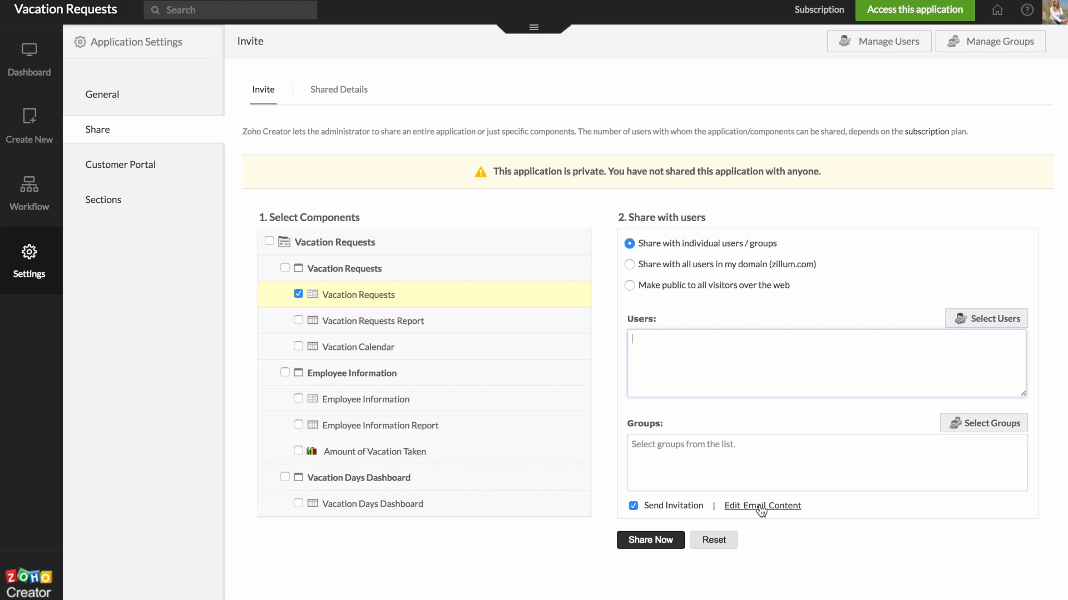
pyautogui.moveTo(781, 514)
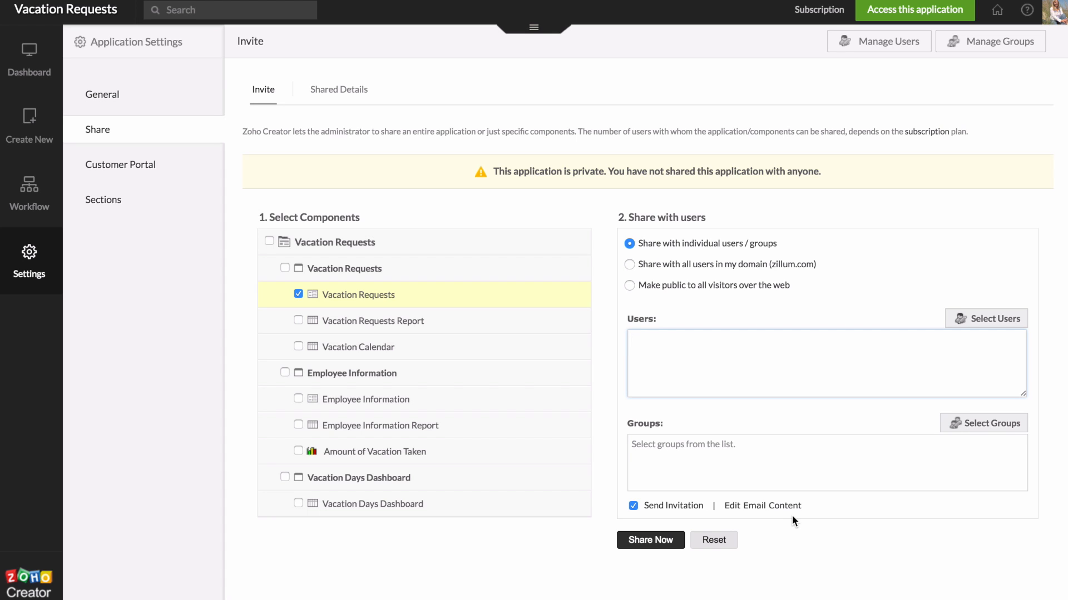
# Swap the form for the whole application, focus the Users box, then clear every component again
pyautogui.click(298, 294)
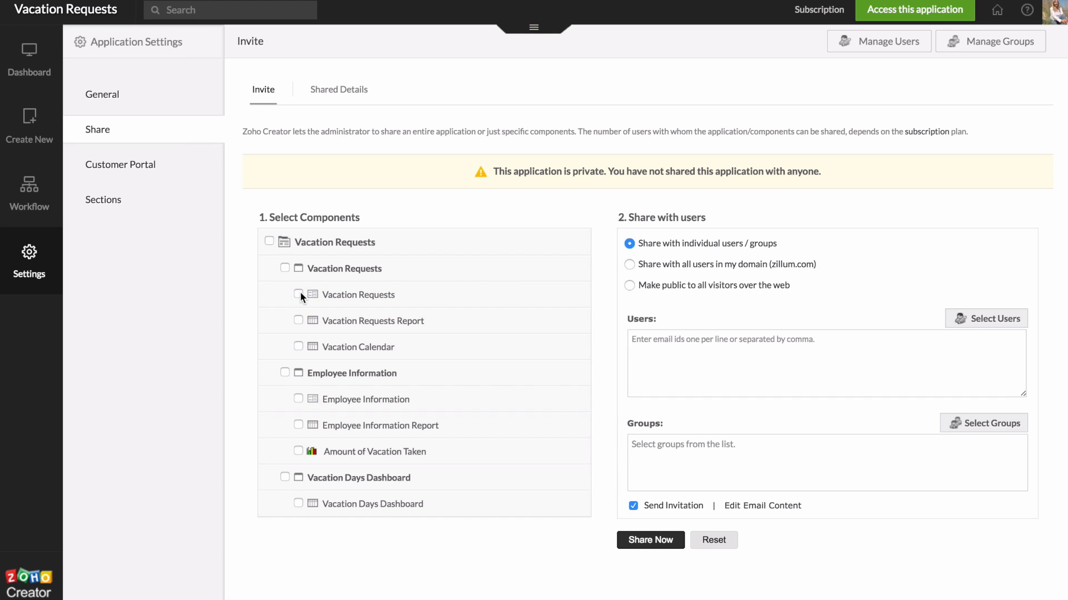
pyautogui.moveTo(287, 302)
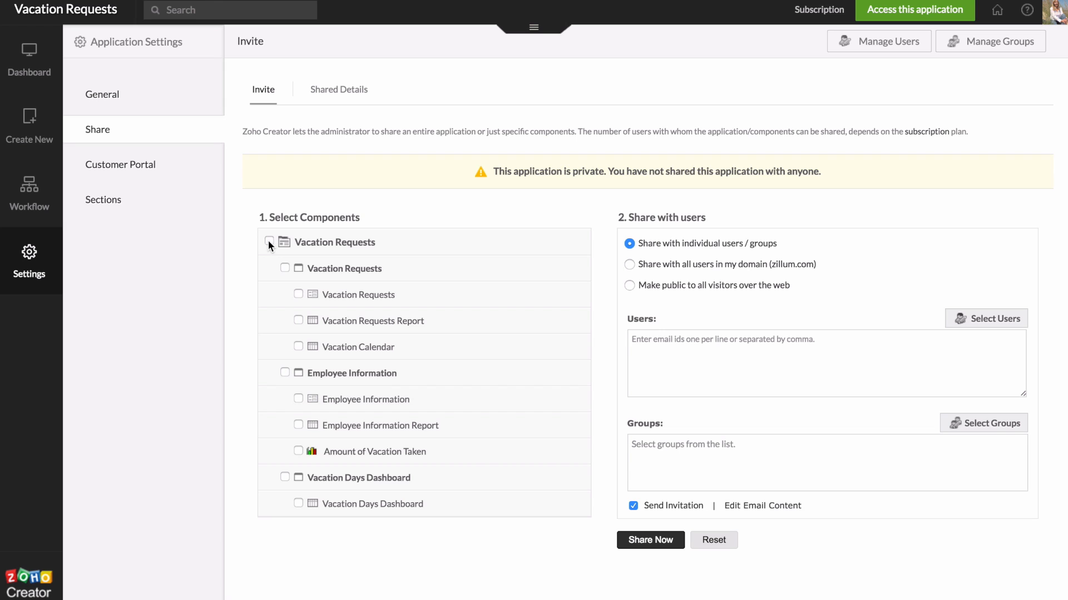
pyautogui.click(269, 242)
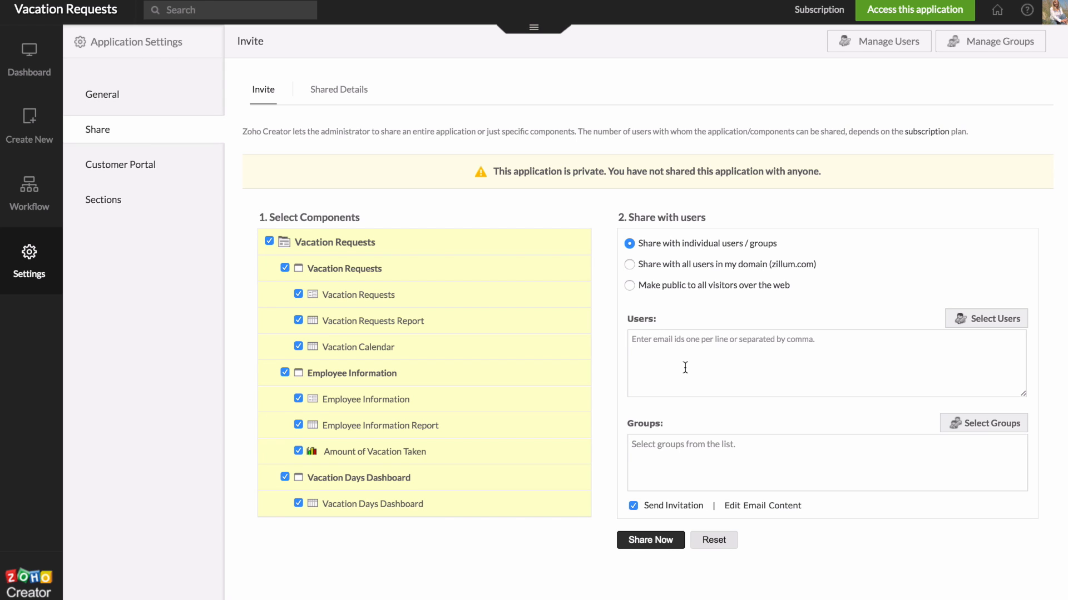
pyautogui.click(710, 370)
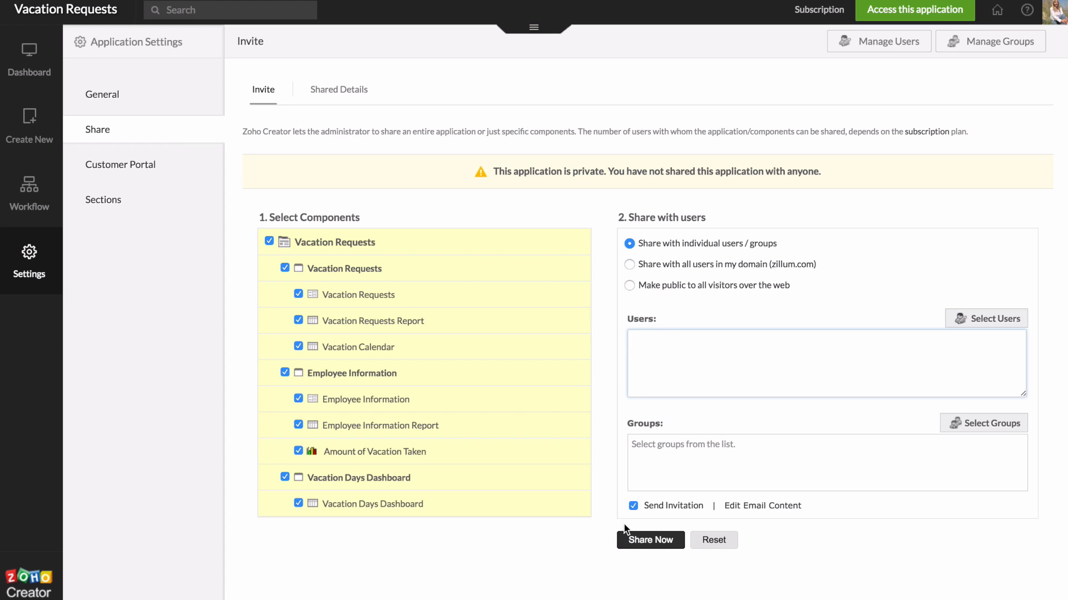
pyautogui.moveTo(600, 405)
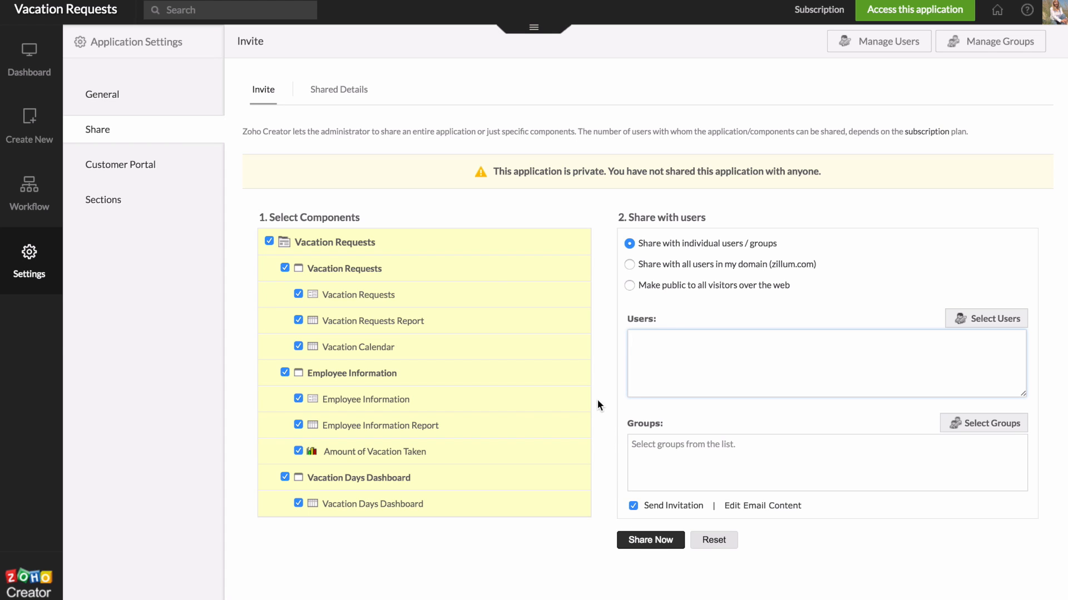
pyautogui.click(268, 243)
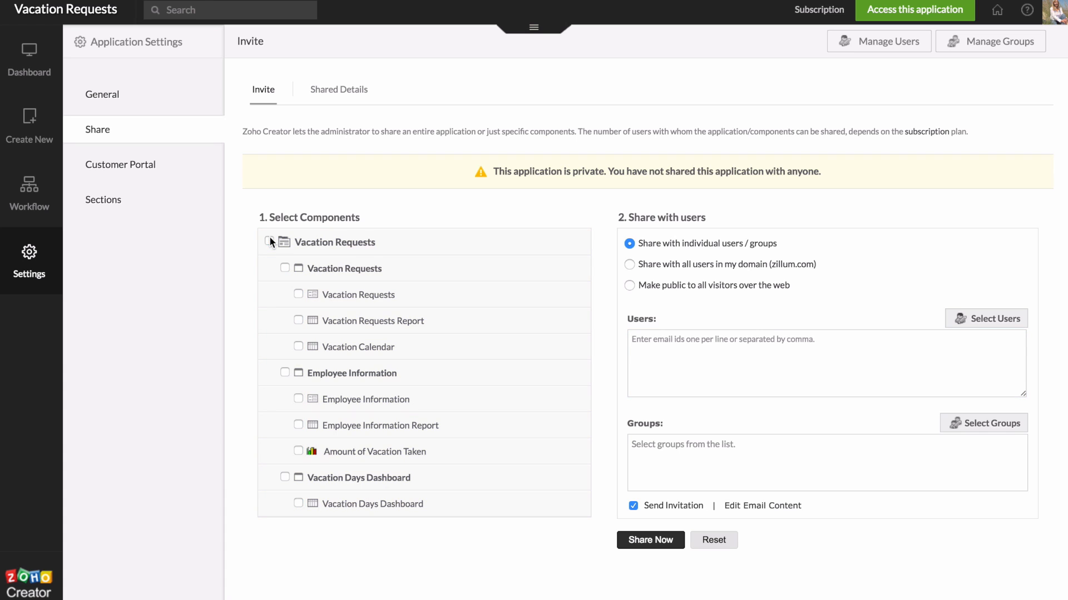
pyautogui.moveTo(254, 231)
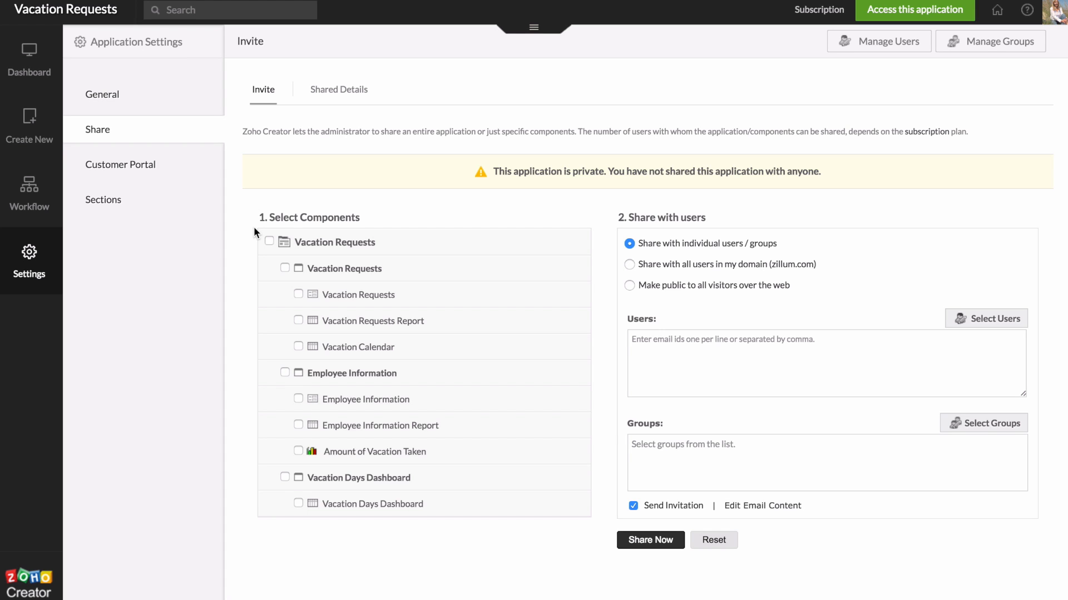
pyautogui.moveTo(202, 158)
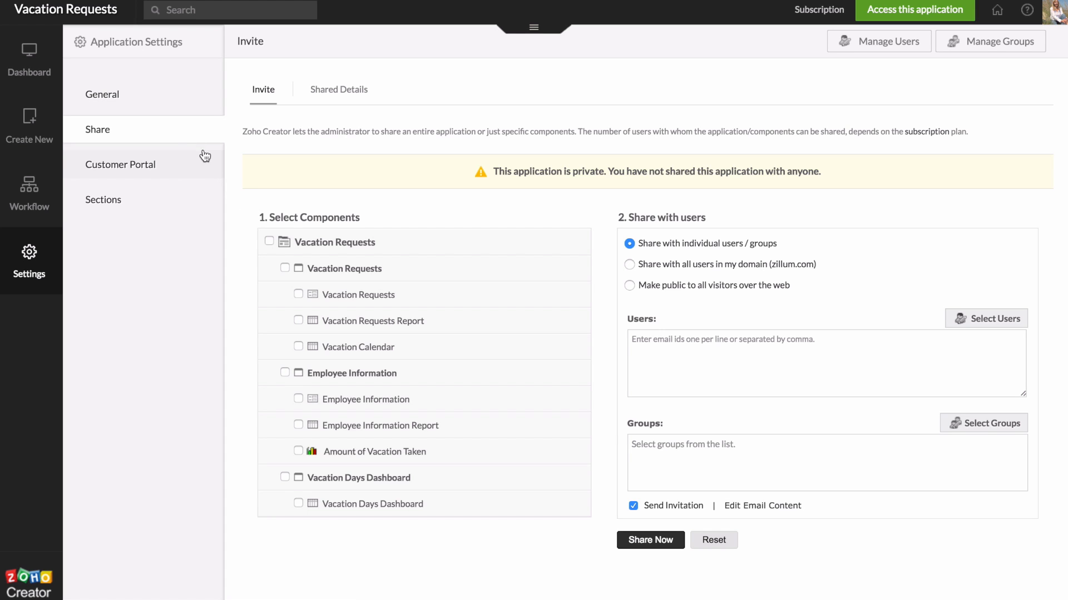
# In General settings, bring up the Add Developer prompt and cancel it, leaving the developer as None
pyautogui.click(102, 94)
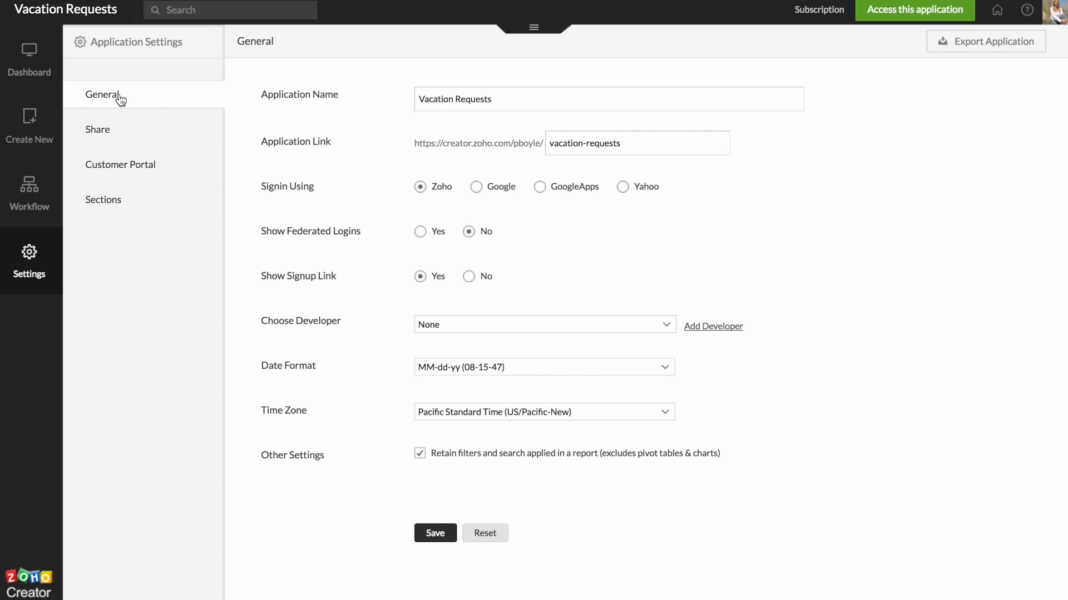
pyautogui.moveTo(157, 121)
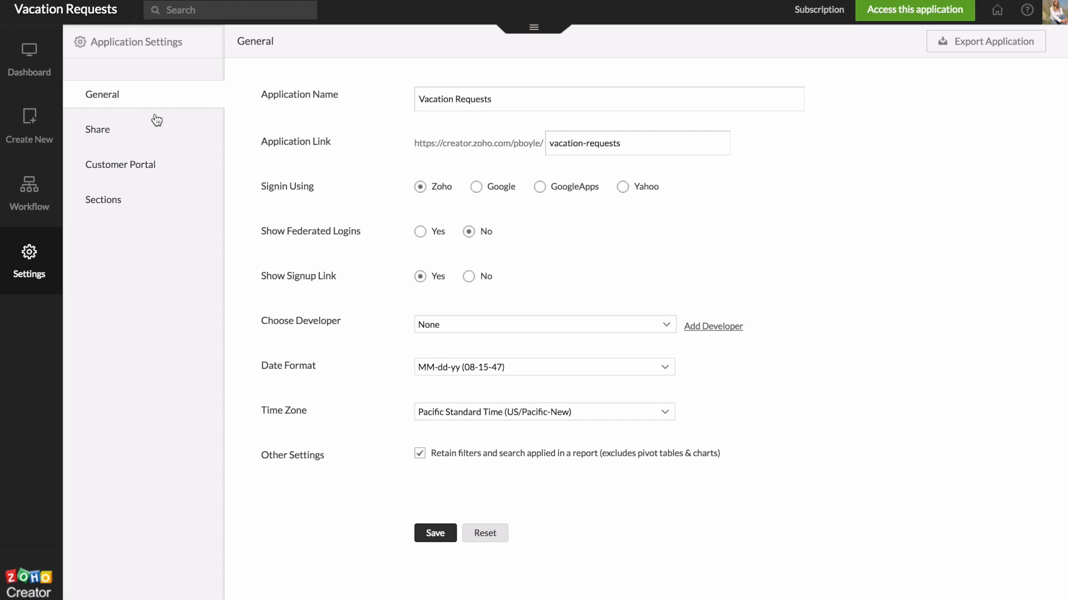
pyautogui.moveTo(344, 325)
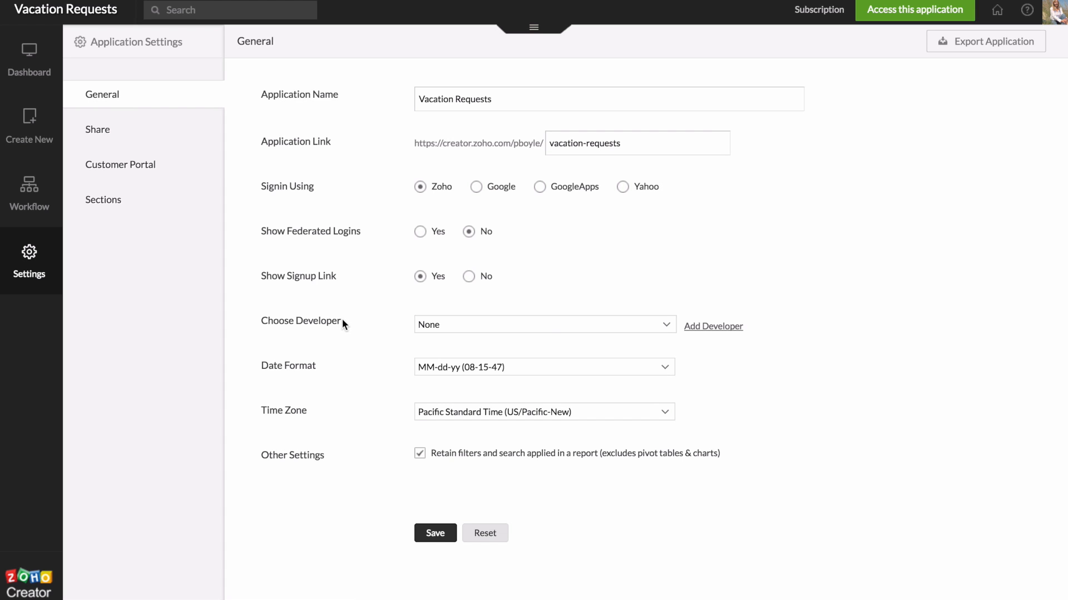
pyautogui.moveTo(713, 333)
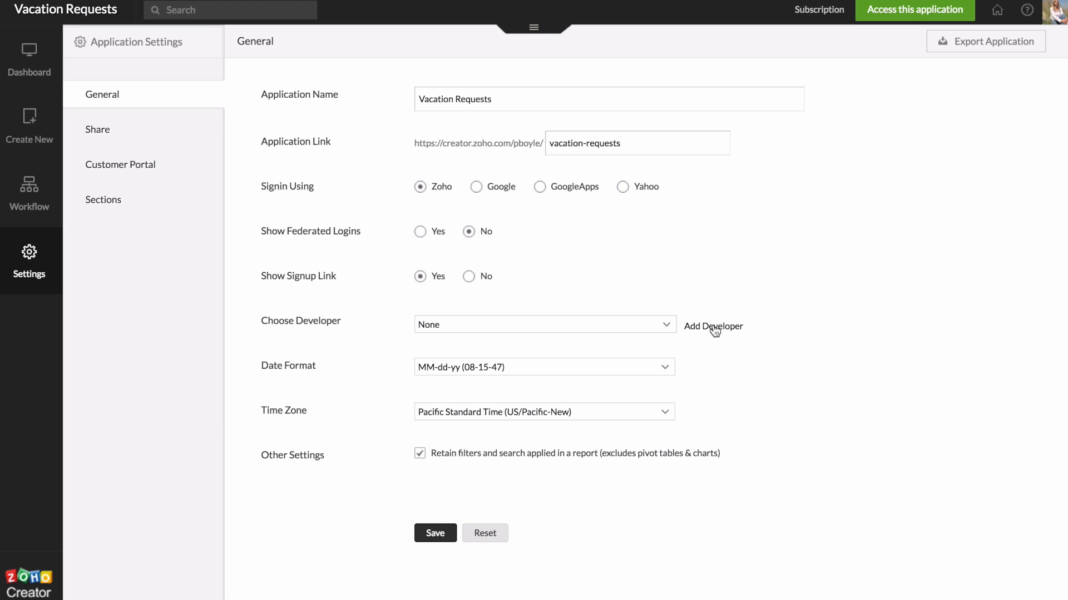
pyautogui.click(713, 327)
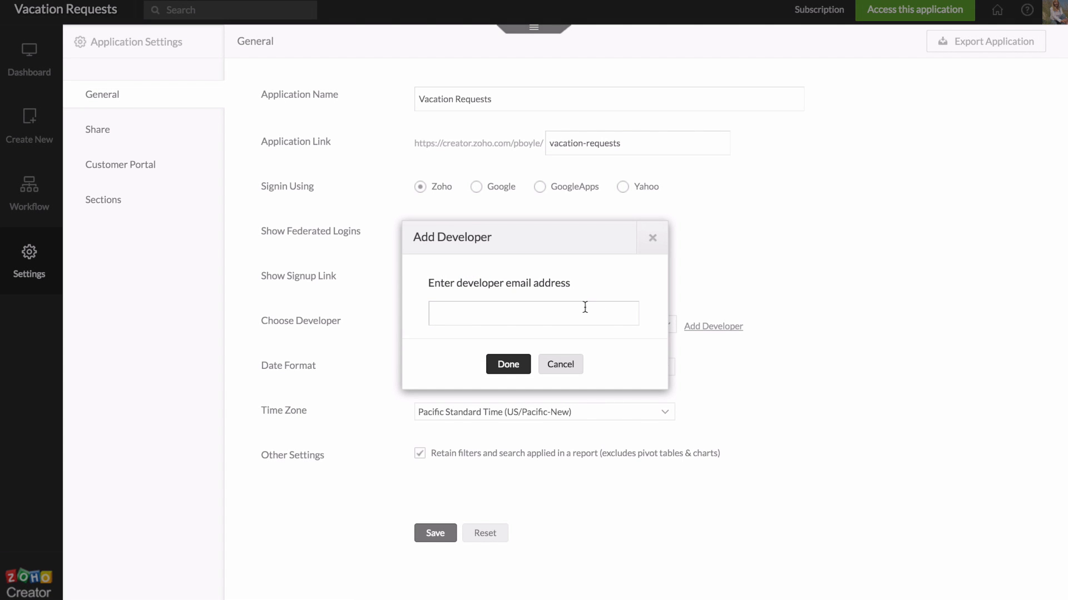
pyautogui.moveTo(547, 340)
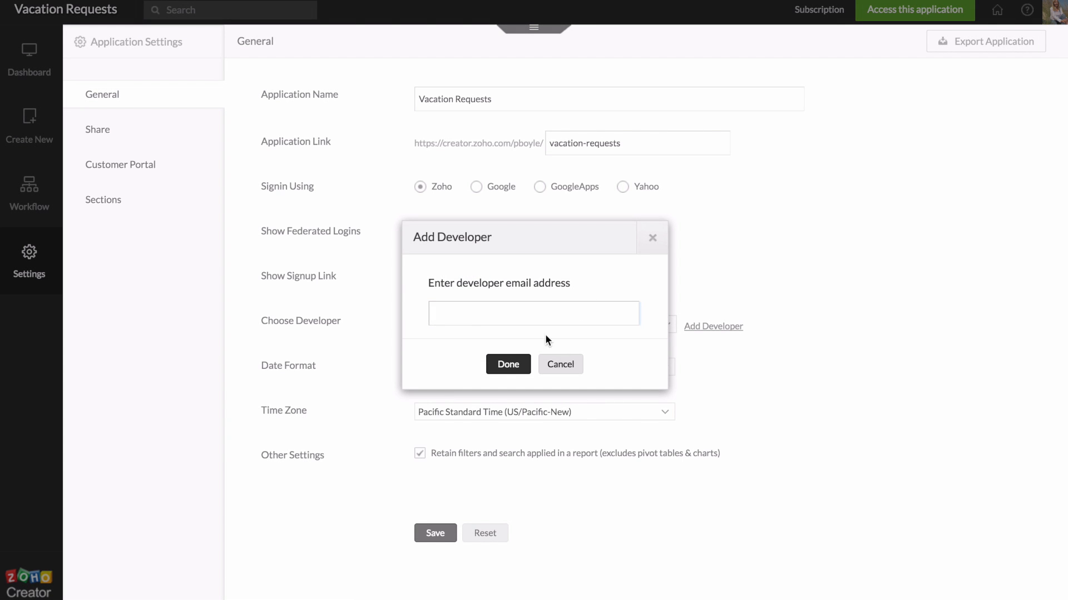
pyautogui.click(560, 363)
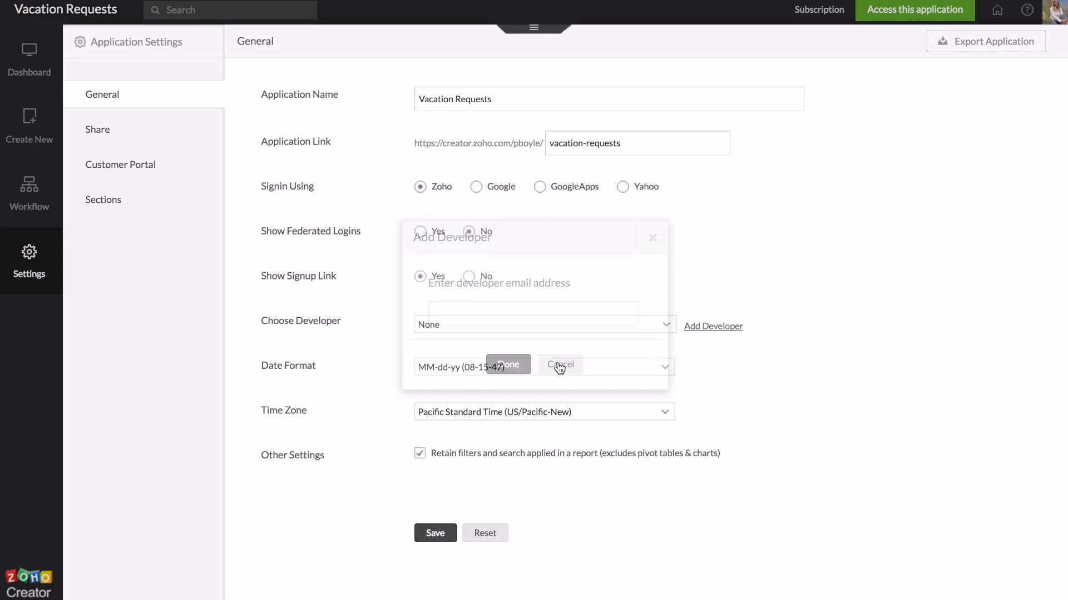
pyautogui.click(561, 363)
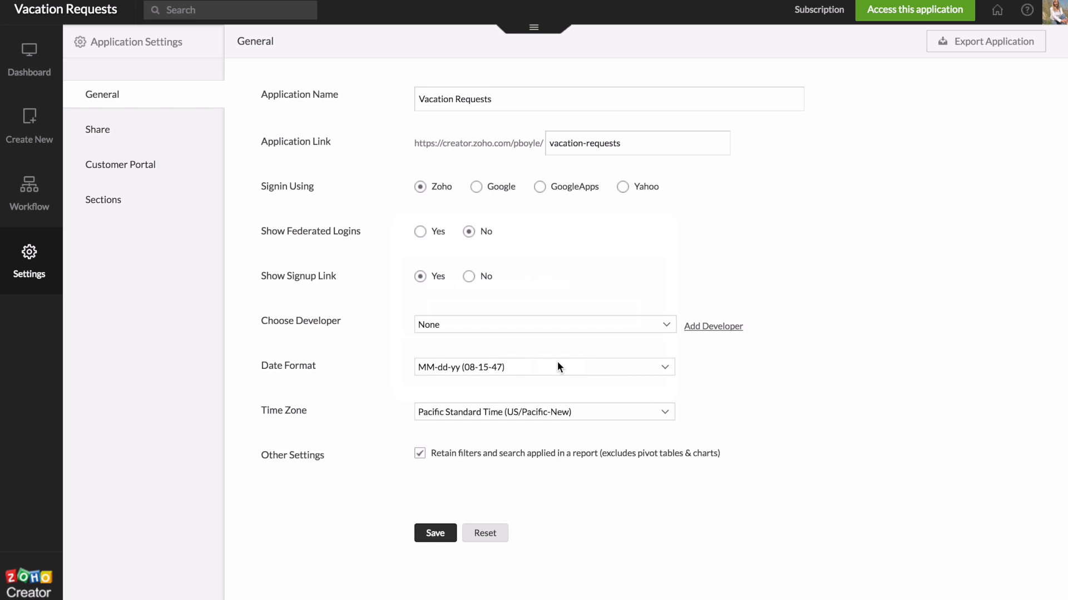
pyautogui.moveTo(515, 358)
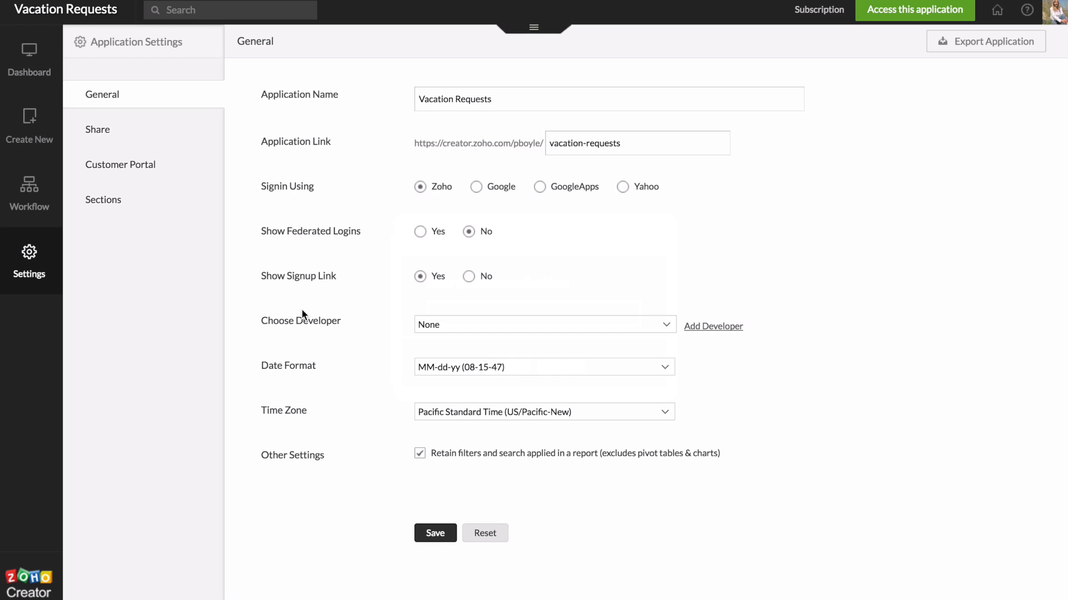
pyautogui.moveTo(229, 378)
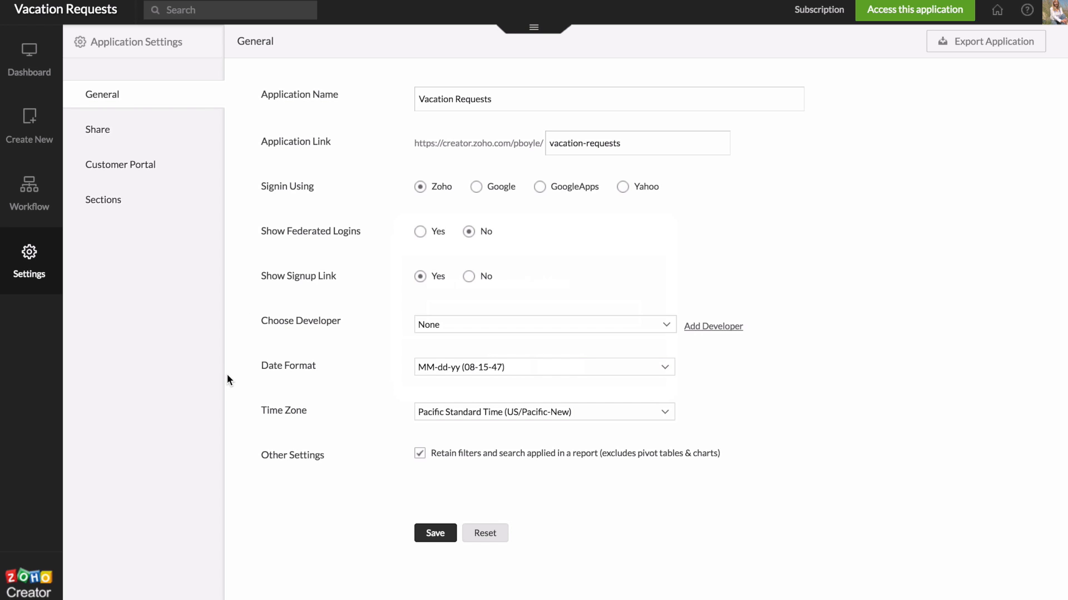
pyautogui.moveTo(399, 369)
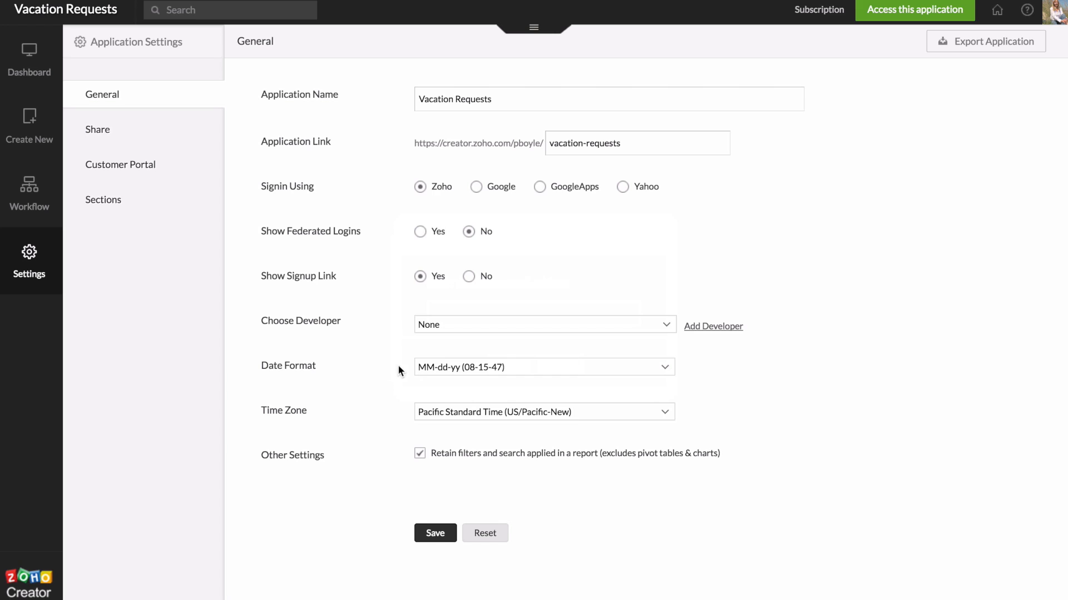